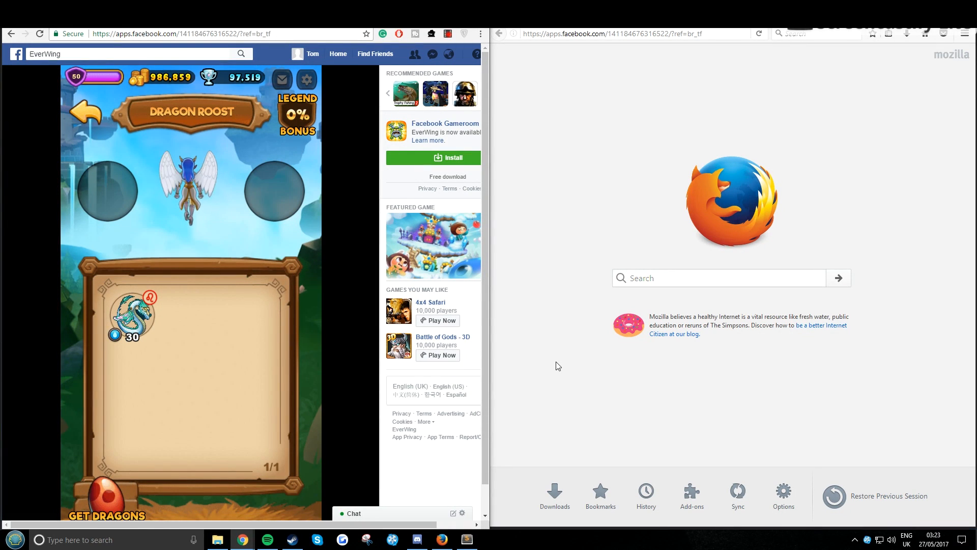
{"action": "mouse_move", "coordinate": [347, 395]}
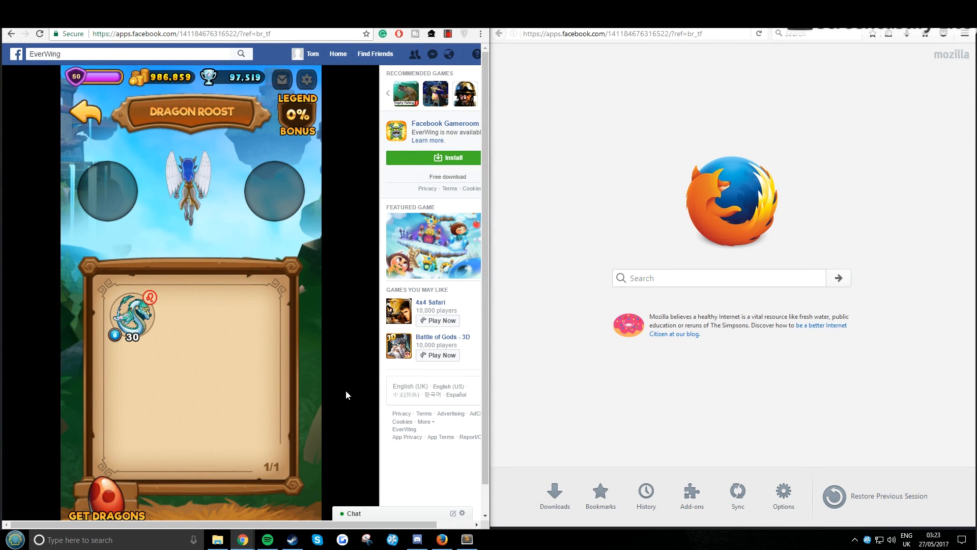
Sell the dragon Tempestius from the roost and confirm the sale
{"action": "left_click", "coordinate": [132, 314]}
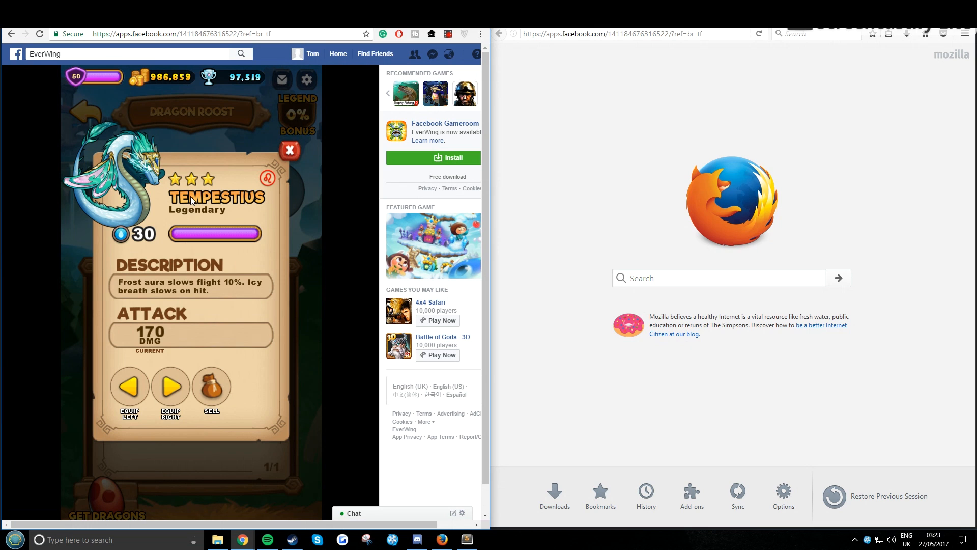
{"action": "left_click", "coordinate": [289, 151]}
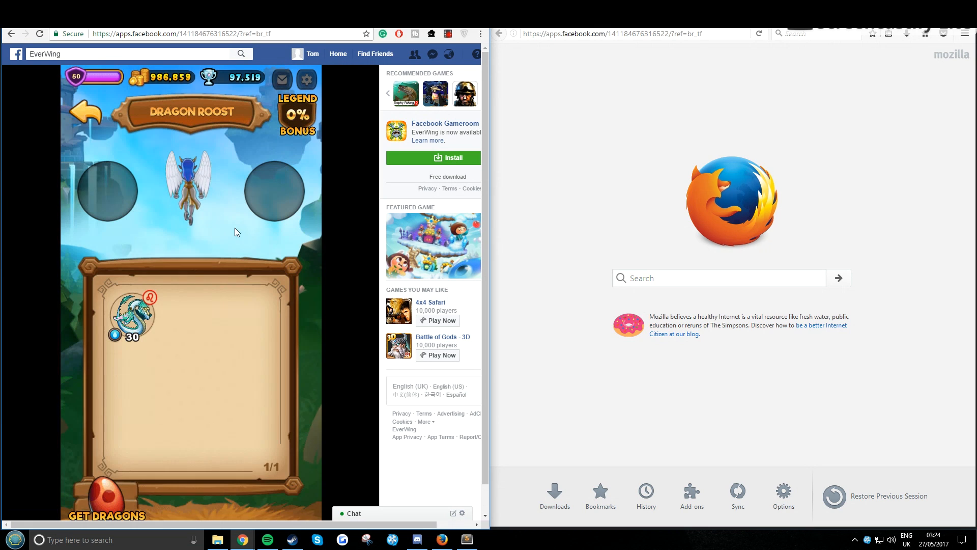
{"action": "left_click", "coordinate": [132, 316]}
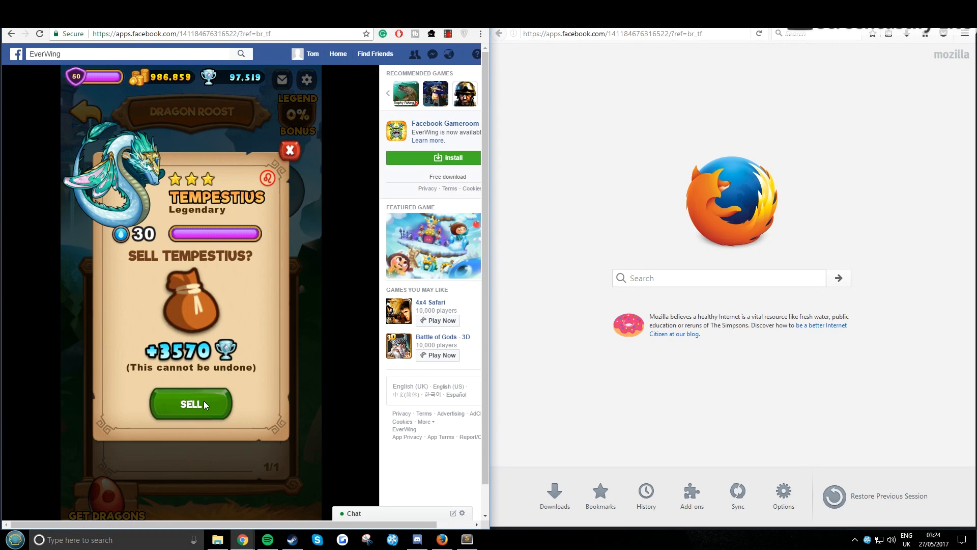
{"action": "left_click", "coordinate": [190, 404]}
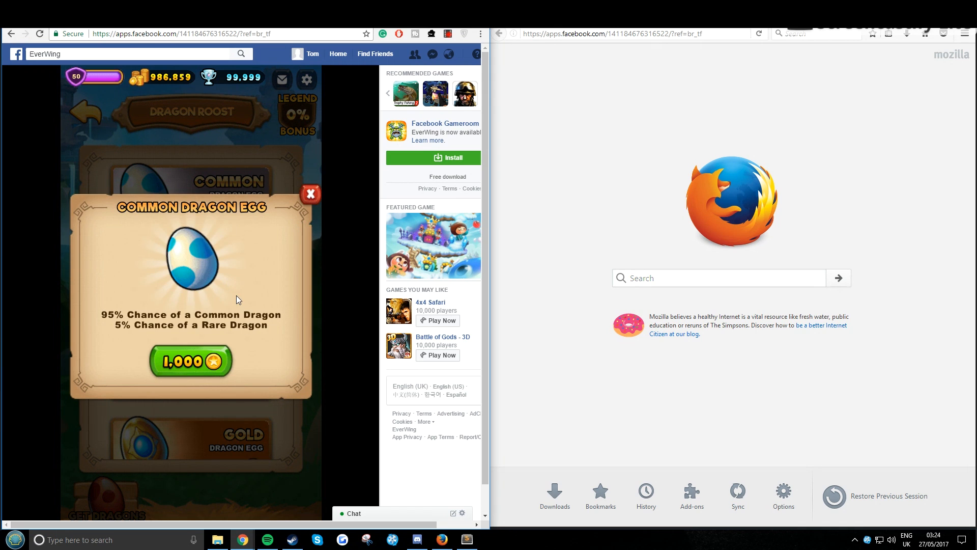
Buy a Common Dragon Egg and view the new level 1 dragon Lastro in the roost
{"action": "left_click", "coordinate": [190, 360]}
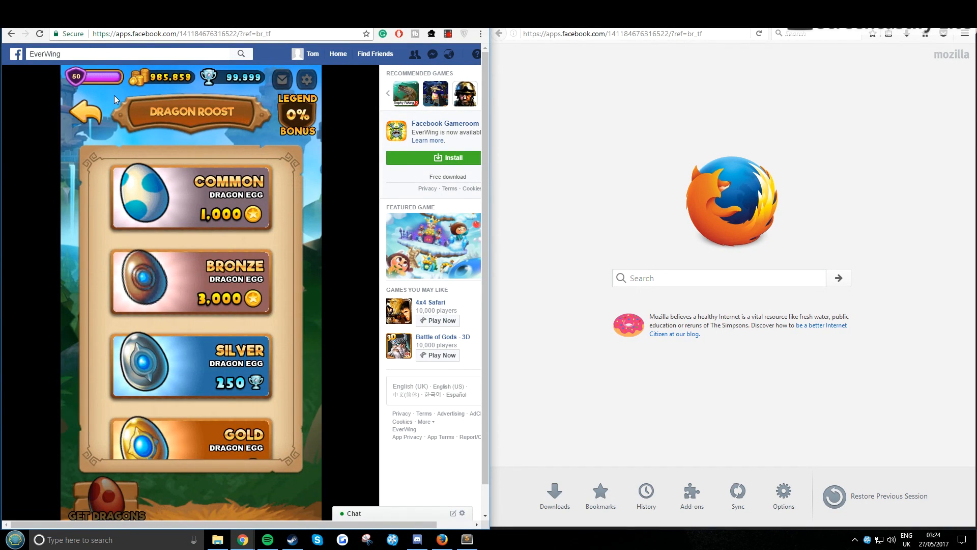
{"action": "left_click", "coordinate": [86, 115]}
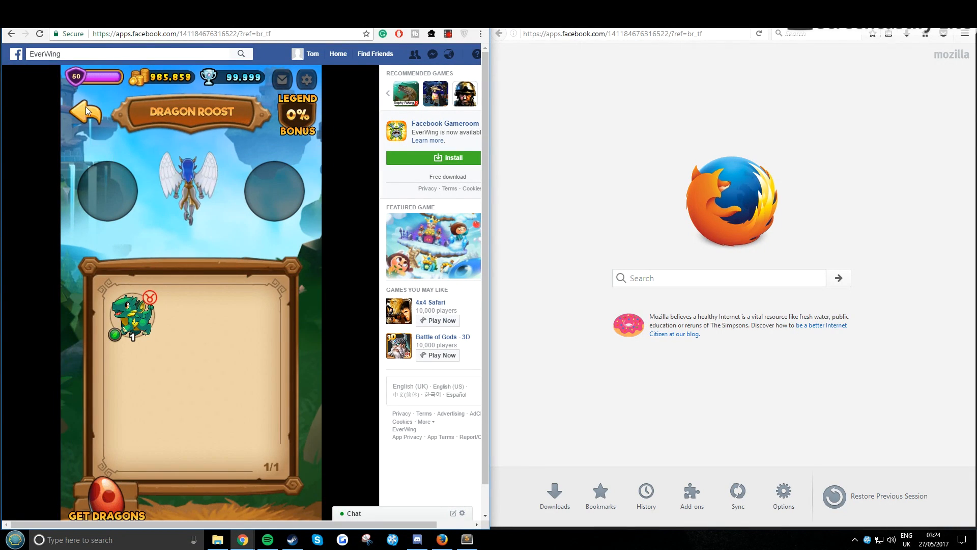
{"action": "left_click", "coordinate": [84, 109]}
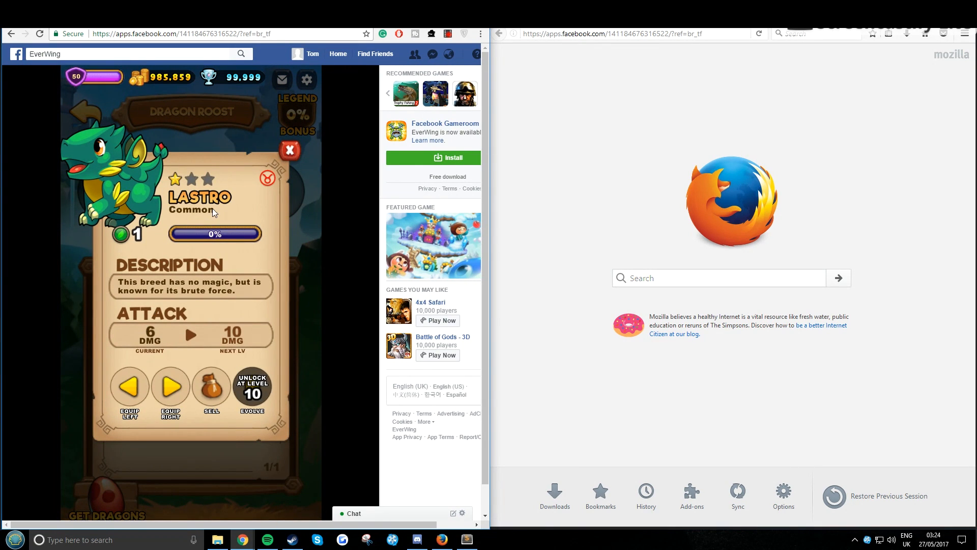
Find Lastro's sidekick ID NC04 in the Discord #useful_object_ids channel
{"action": "left_click", "coordinate": [416, 539]}
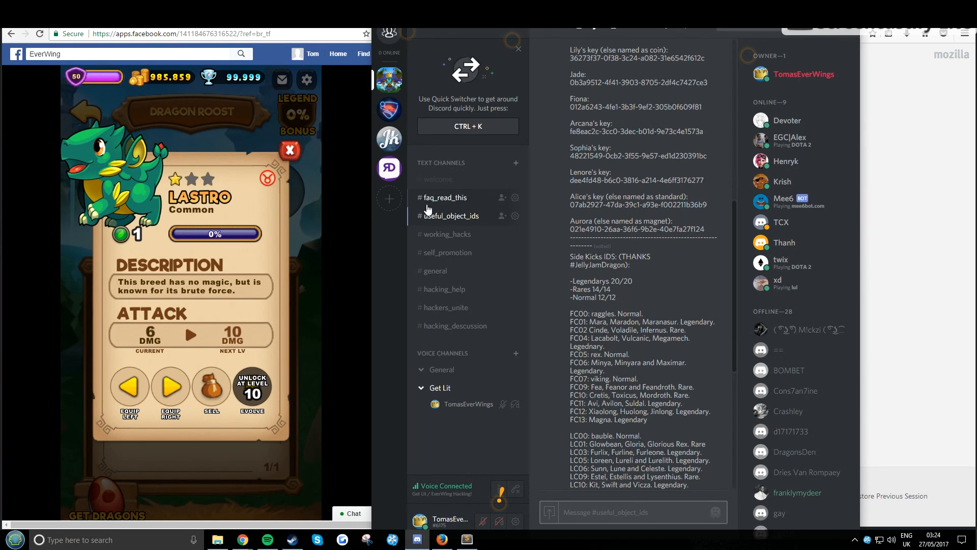
{"action": "scroll", "scroll_direction": "down", "scroll_amount": 3}
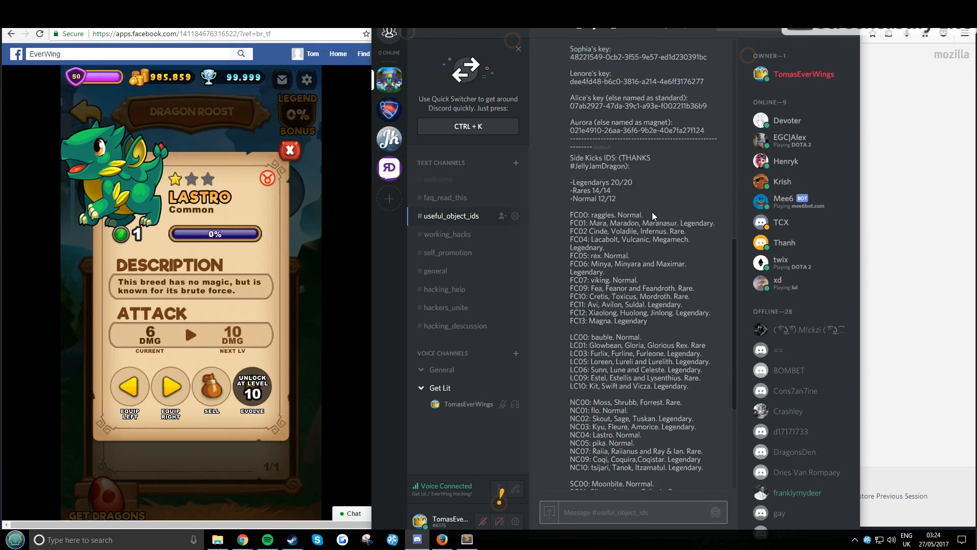
{"action": "scroll", "scroll_direction": "down", "scroll_amount": 3}
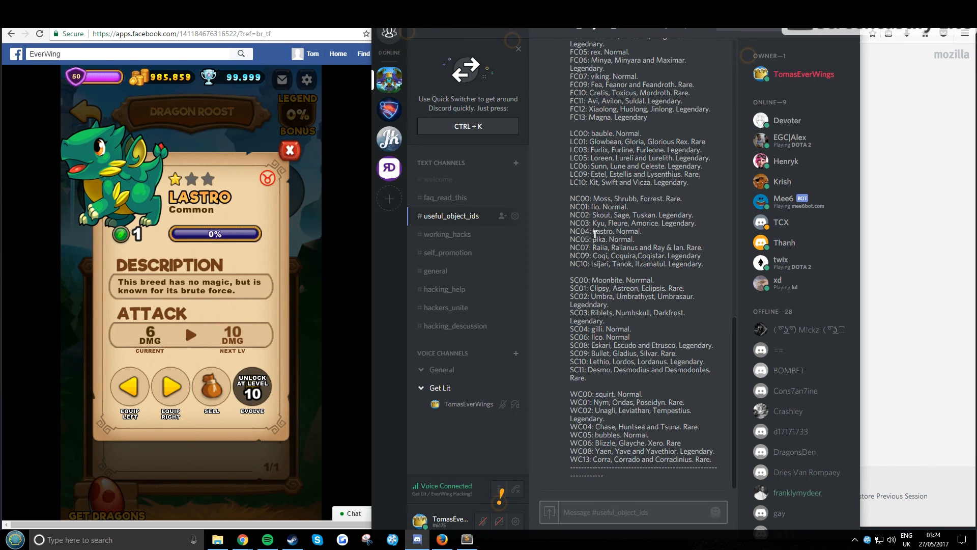
{"action": "double_click", "coordinate": [604, 231]}
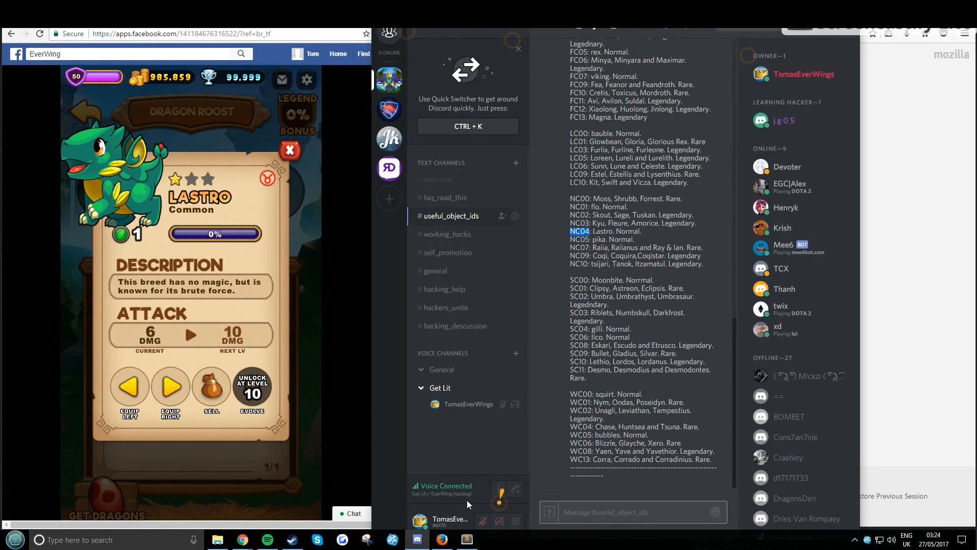
Note the ID NC04 in a Sublime Text tab
{"action": "left_click", "coordinate": [466, 539]}
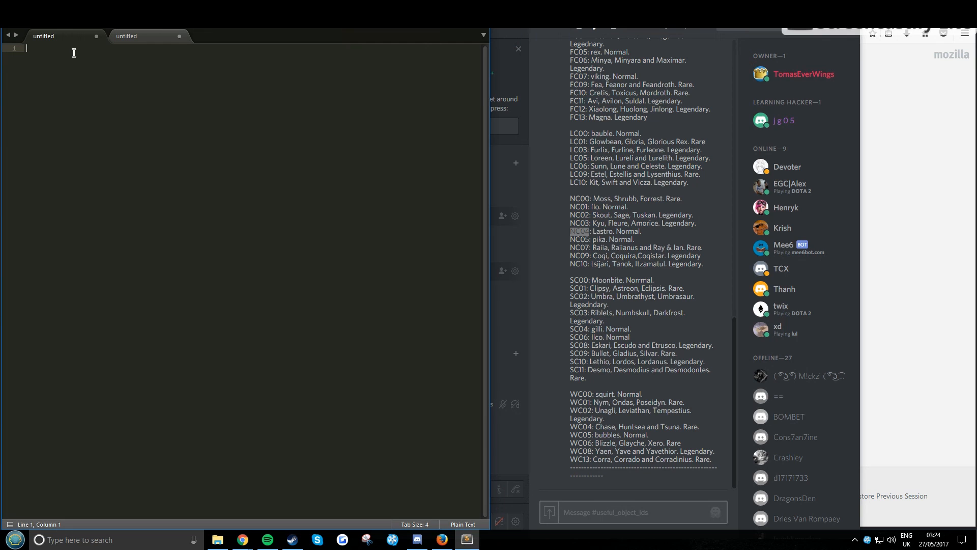
{"action": "type", "text": "NC04"}
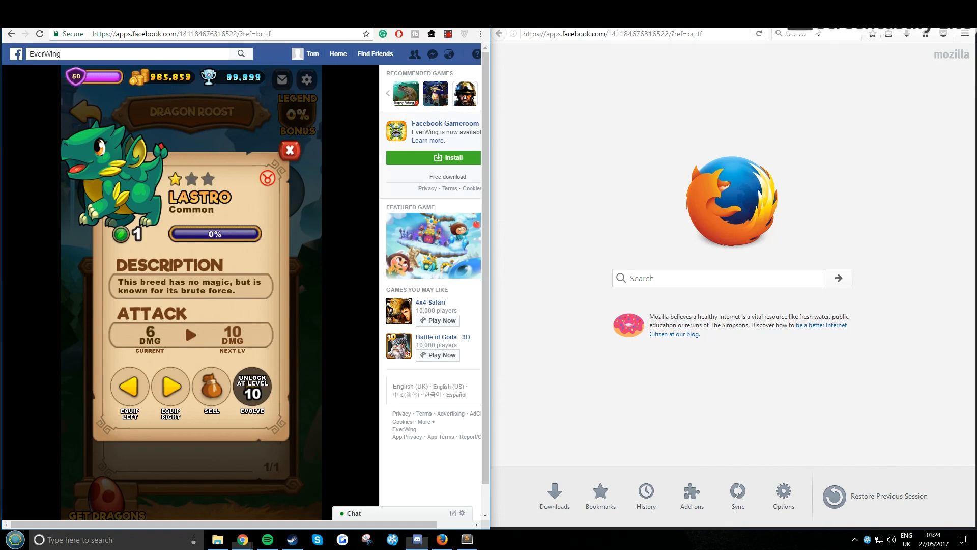
Return to the home island and browse the Characters academy to Jade, Guardian of Shadows
{"action": "left_click", "coordinate": [288, 150]}
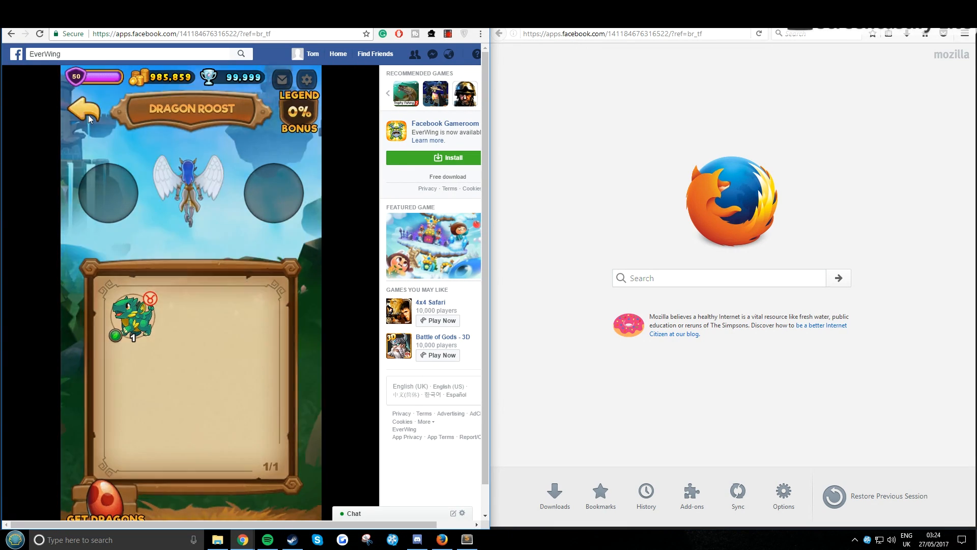
{"action": "left_click", "coordinate": [86, 108]}
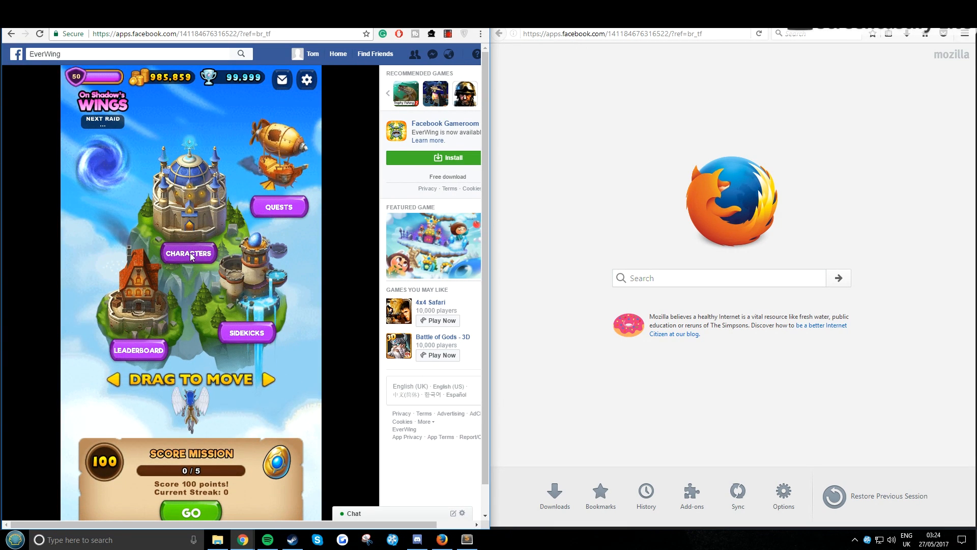
{"action": "left_click", "coordinate": [188, 254]}
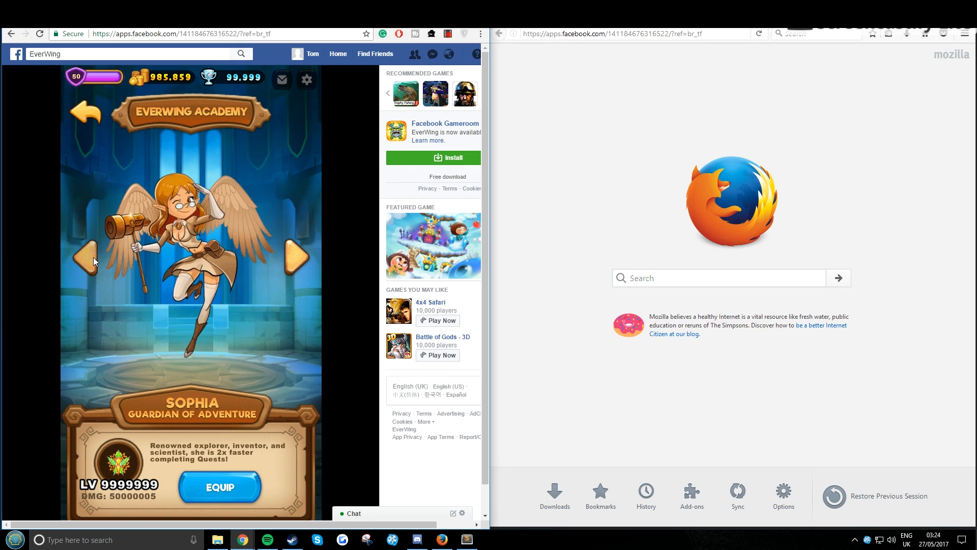
{"action": "left_click", "coordinate": [300, 253]}
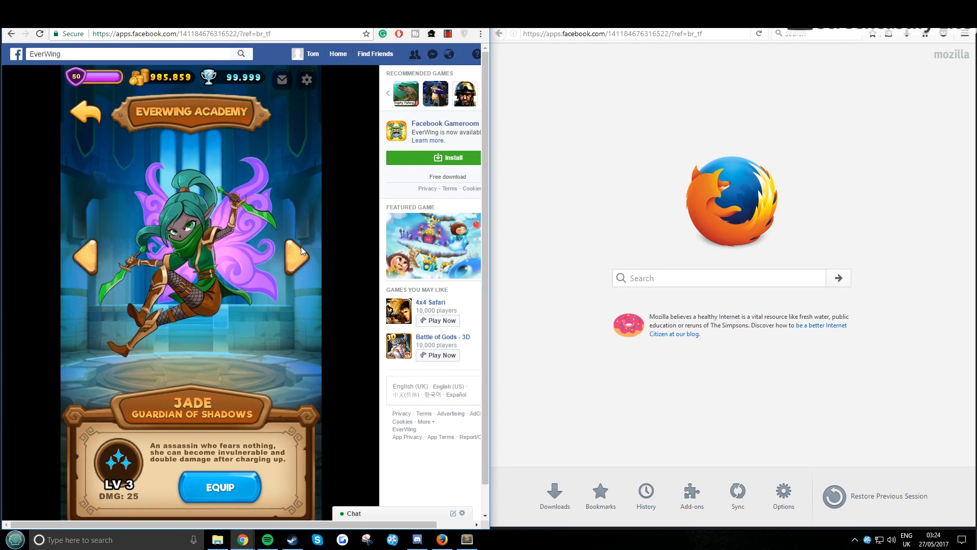
{"action": "mouse_move", "coordinate": [344, 209]}
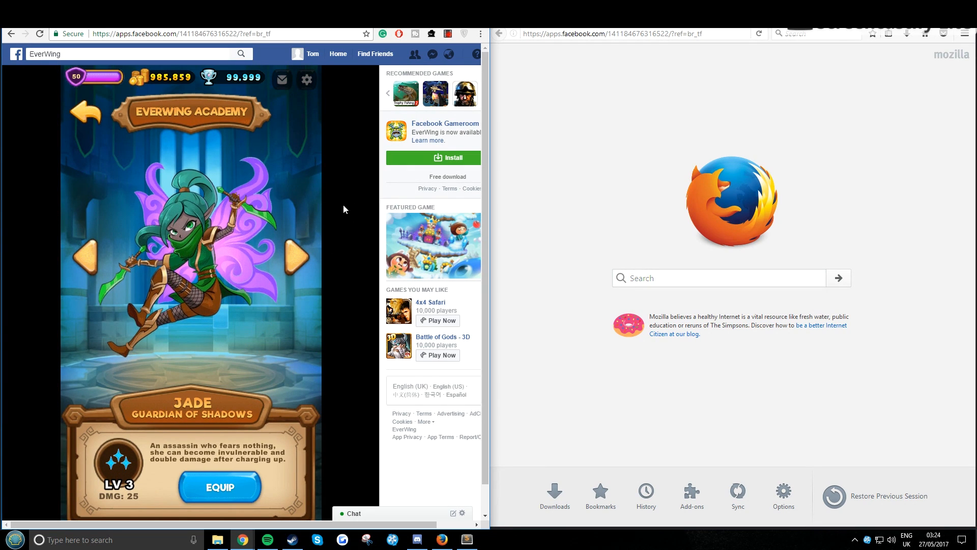
{"action": "mouse_move", "coordinate": [371, 349]}
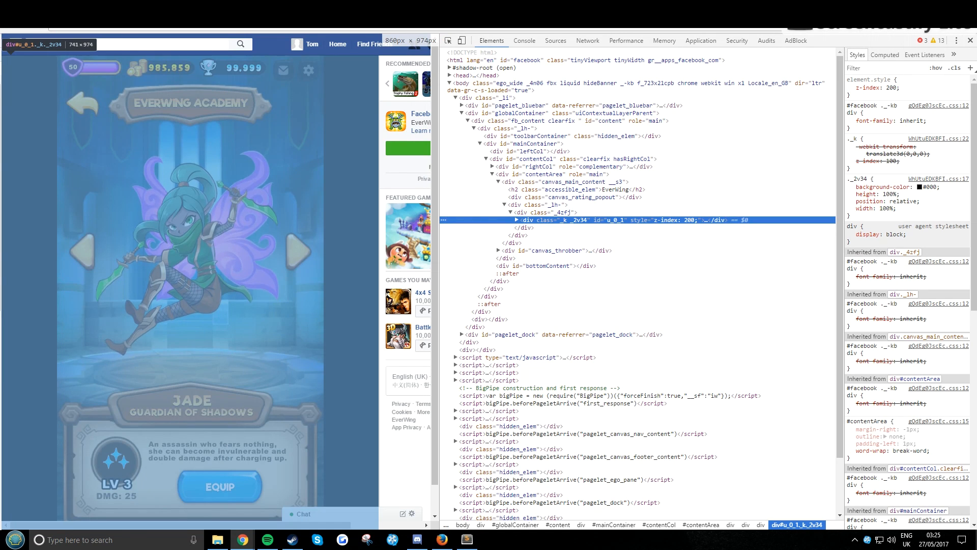
Locate the game's browser-mobile.js under index.html's app bundle in DevTools Sources
{"action": "left_click", "coordinate": [554, 40]}
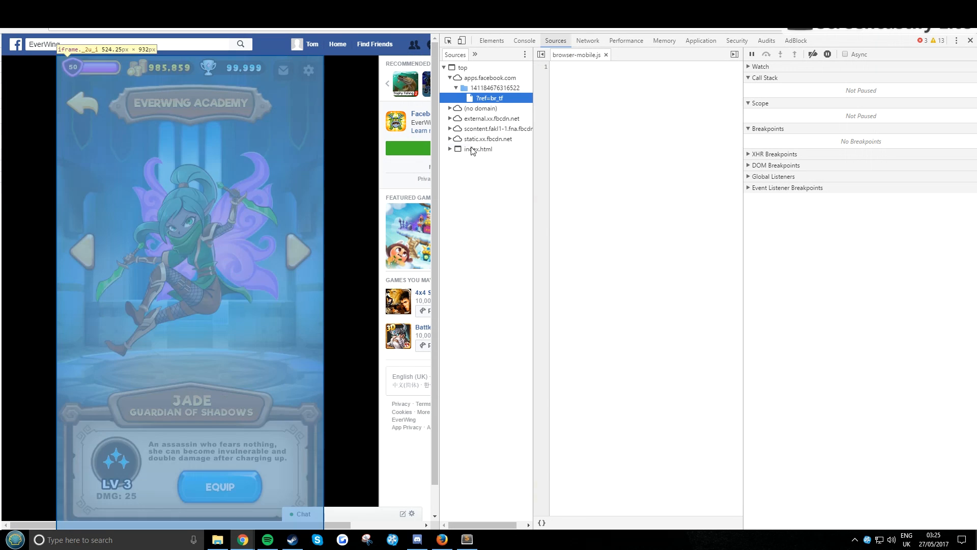
{"action": "left_click", "coordinate": [478, 149]}
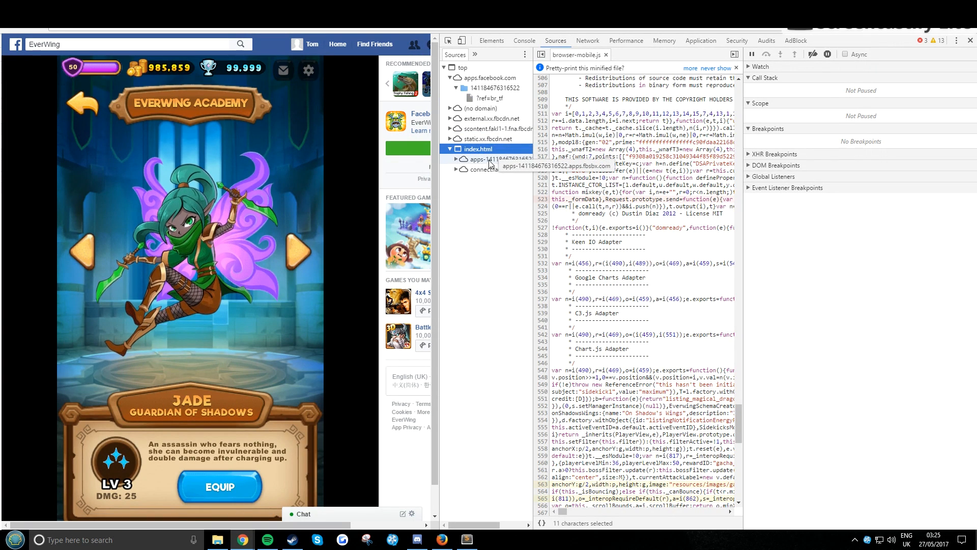
{"action": "left_click", "coordinate": [455, 159]}
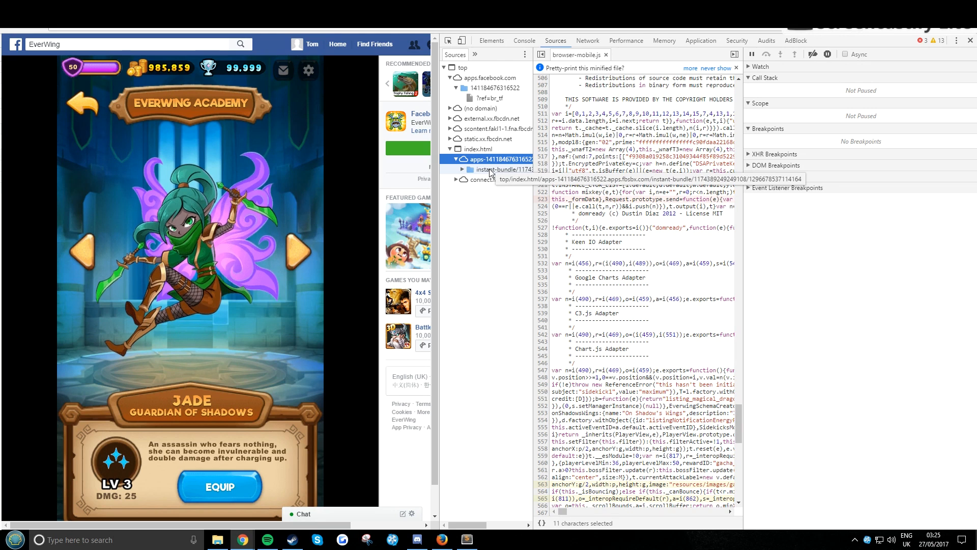
{"action": "left_click", "coordinate": [462, 170]}
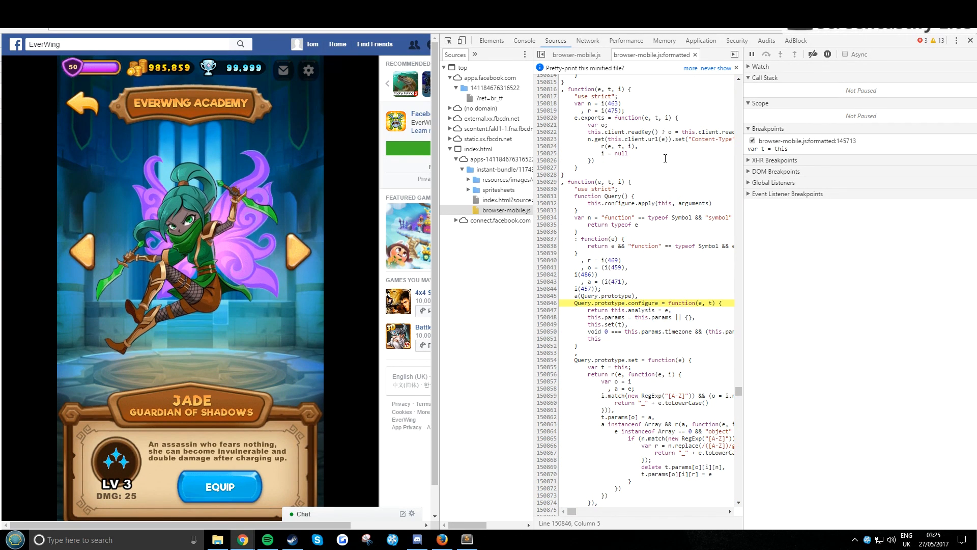
Search for Query.prototype.run and set a breakpoint on its first line, 145713
{"action": "key", "text": "Ctrl+f"}
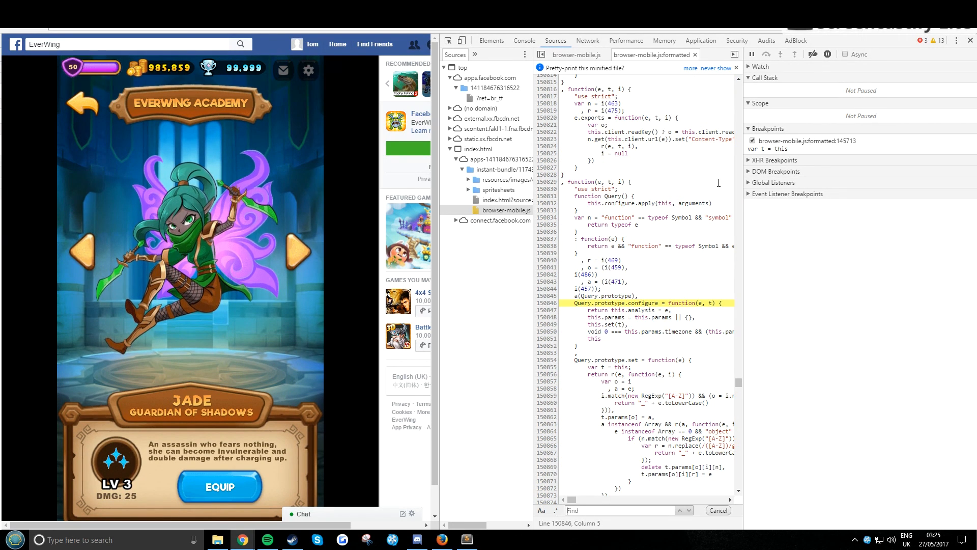
{"action": "type", "text": "query.prototype/"}
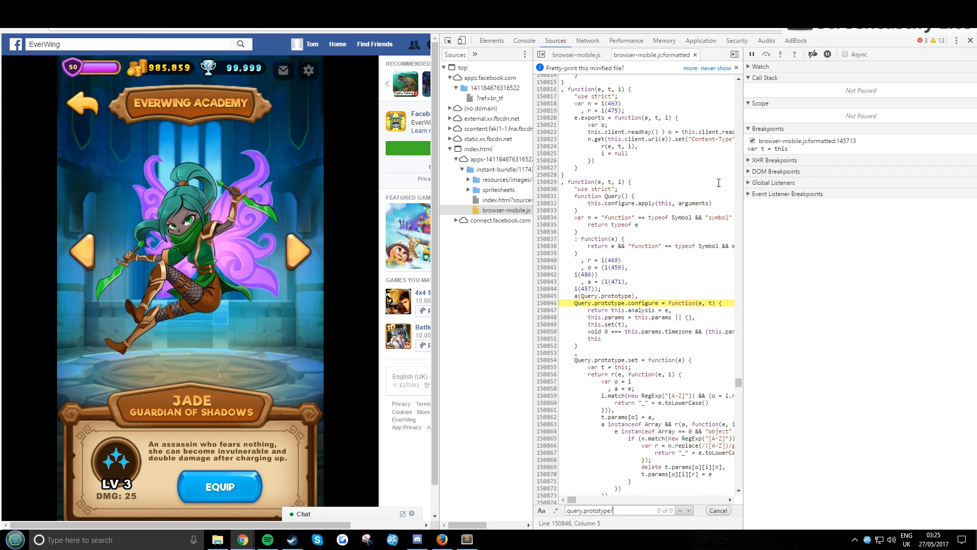
{"action": "type", "text": "run"}
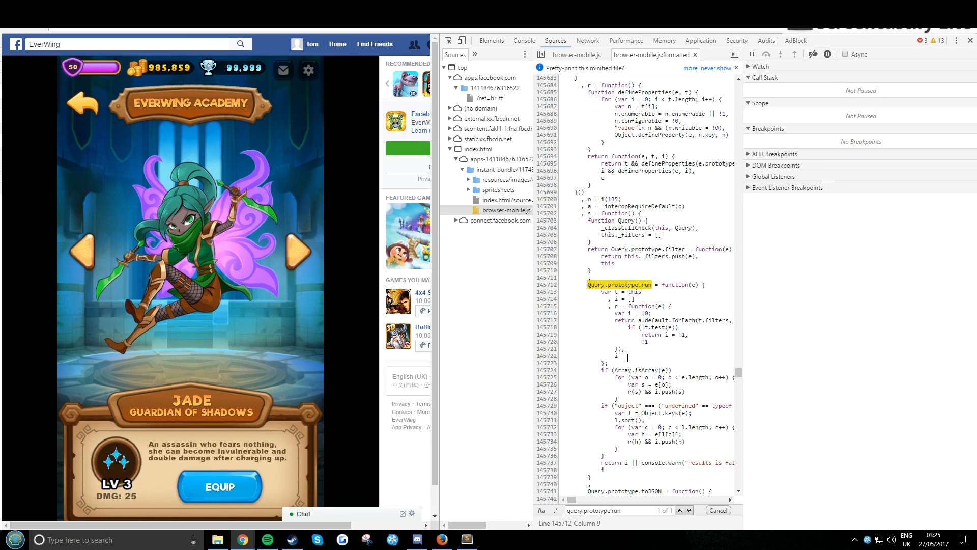
{"action": "left_click", "coordinate": [547, 292]}
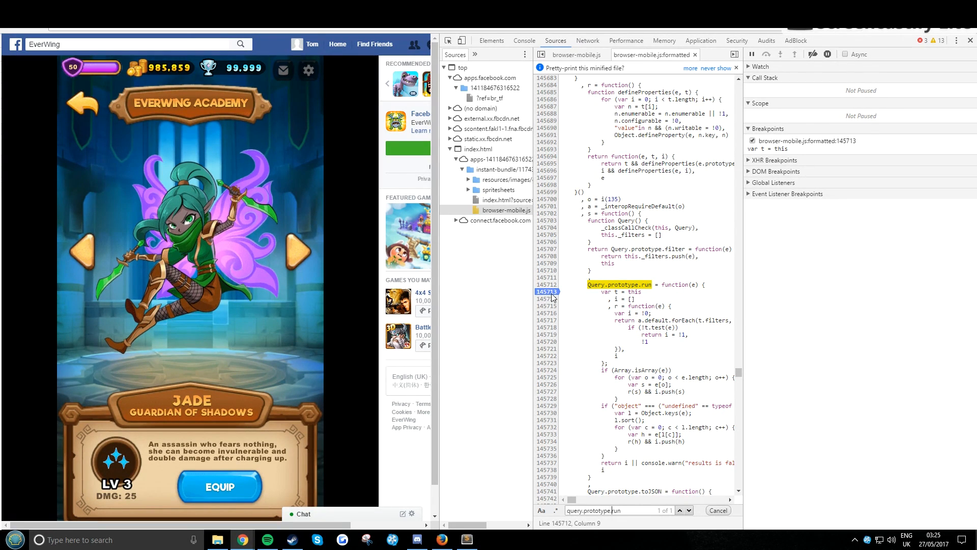
{"action": "double_click", "coordinate": [623, 292]}
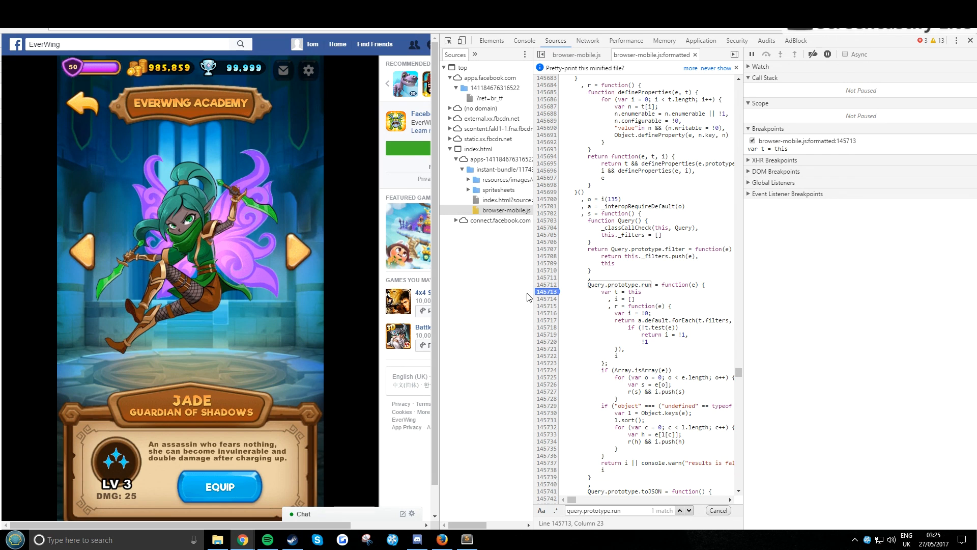
Trigger the breakpoint, expand the local 'e' object's query list and copy its contents
{"action": "left_click", "coordinate": [220, 486]}
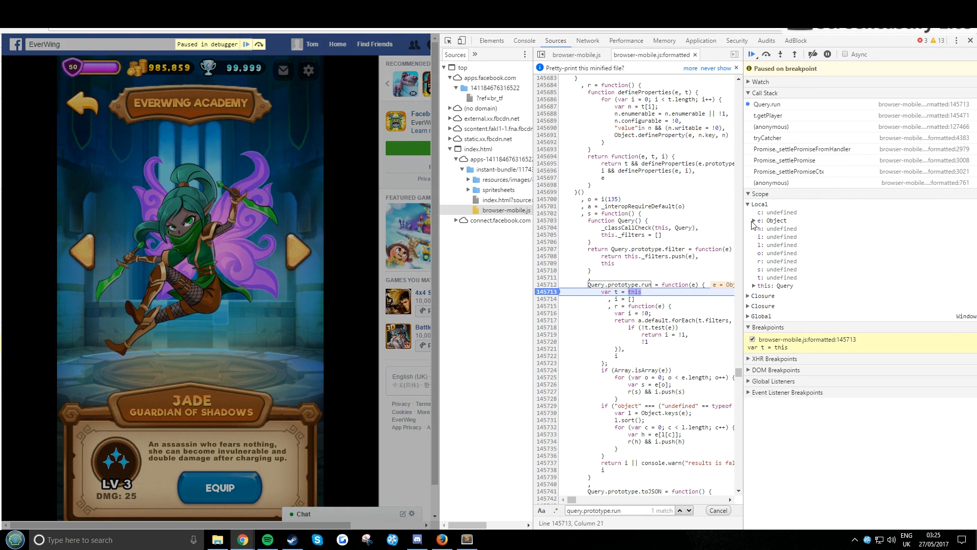
{"action": "left_click", "coordinate": [754, 221]}
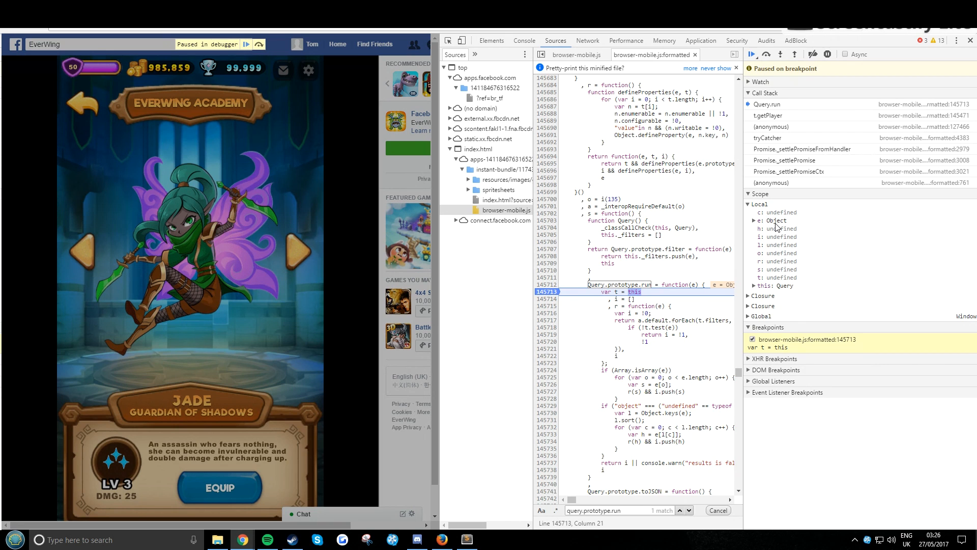
{"action": "left_click", "coordinate": [754, 219]}
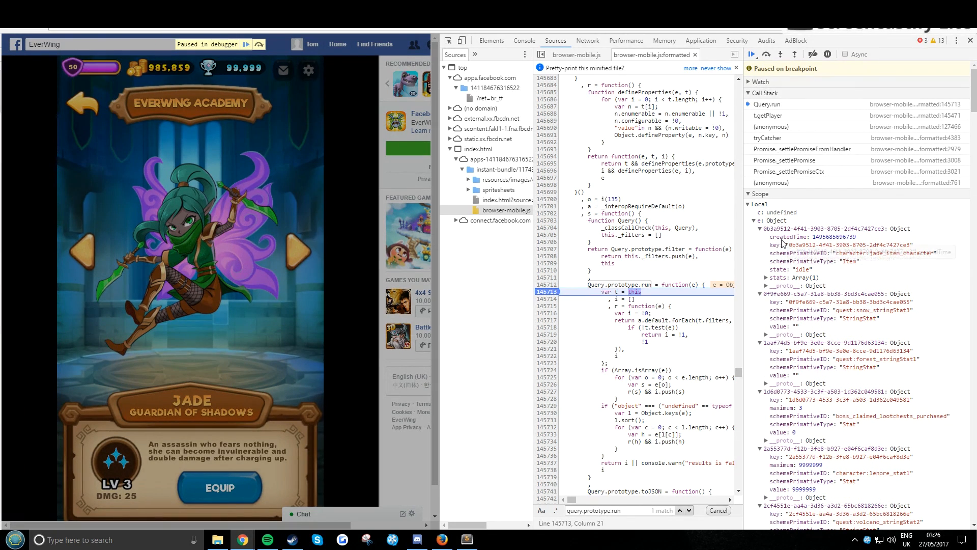
{"action": "mouse_move", "coordinate": [779, 236]}
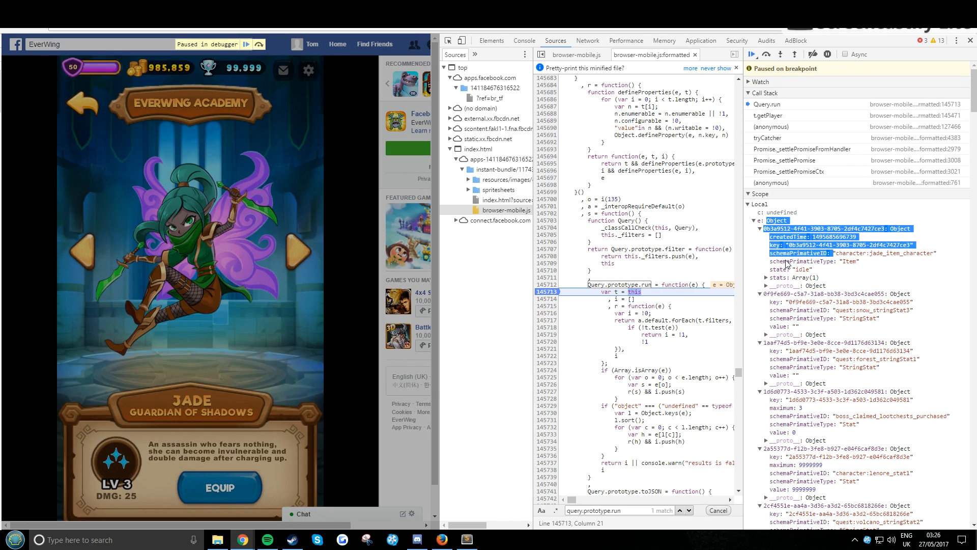
{"action": "scroll", "scroll_direction": "down", "scroll_amount": 3}
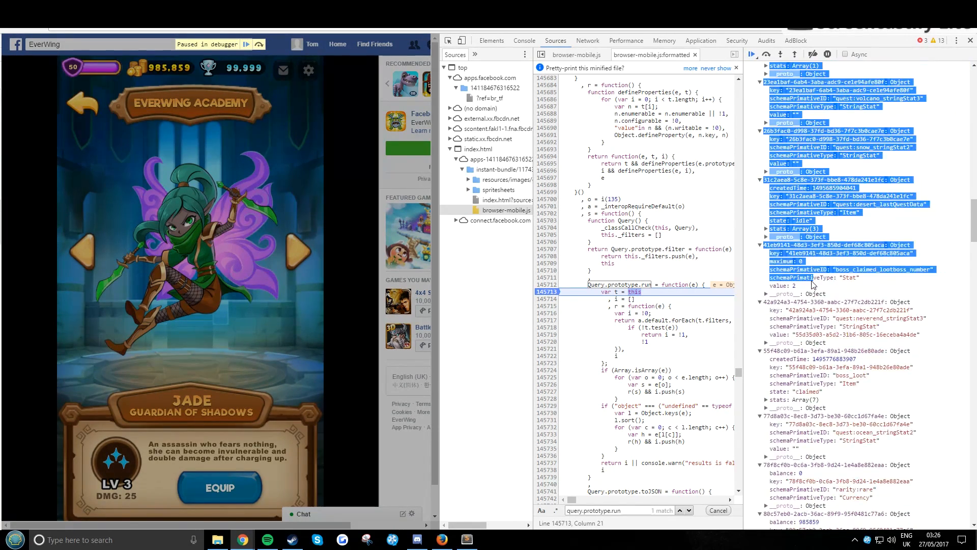
{"action": "scroll", "scroll_direction": "down", "scroll_amount": 3}
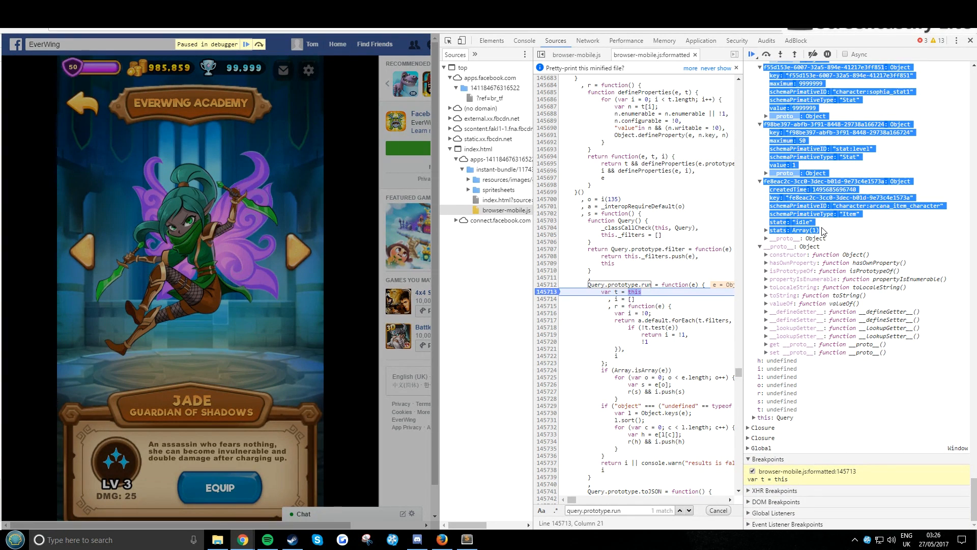
{"action": "mouse_move", "coordinate": [855, 234]}
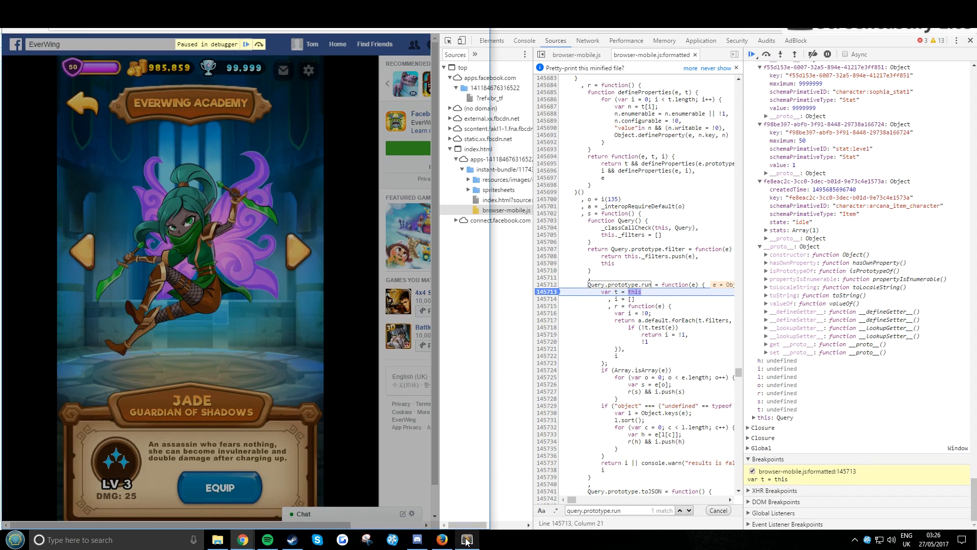
{"action": "left_click", "coordinate": [465, 540]}
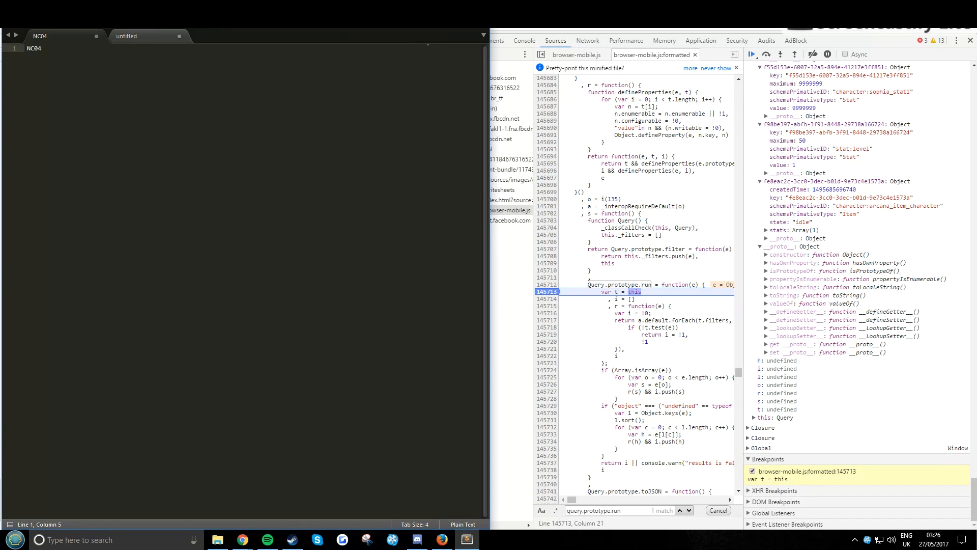
Paste the object dump beneath NC04 in the note and search it for NC04
{"action": "key", "text": "Return"}
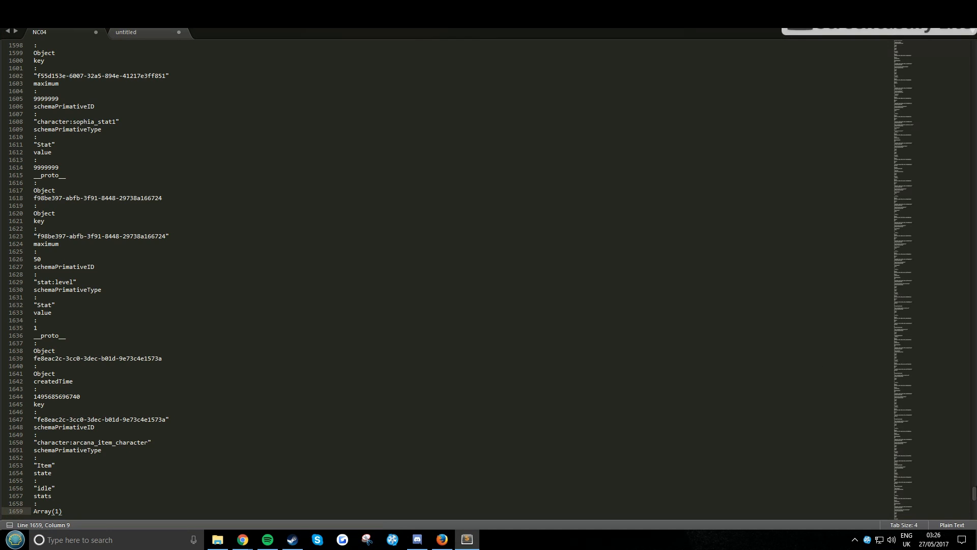
{"action": "scroll", "scroll_direction": "up", "scroll_amount": 3}
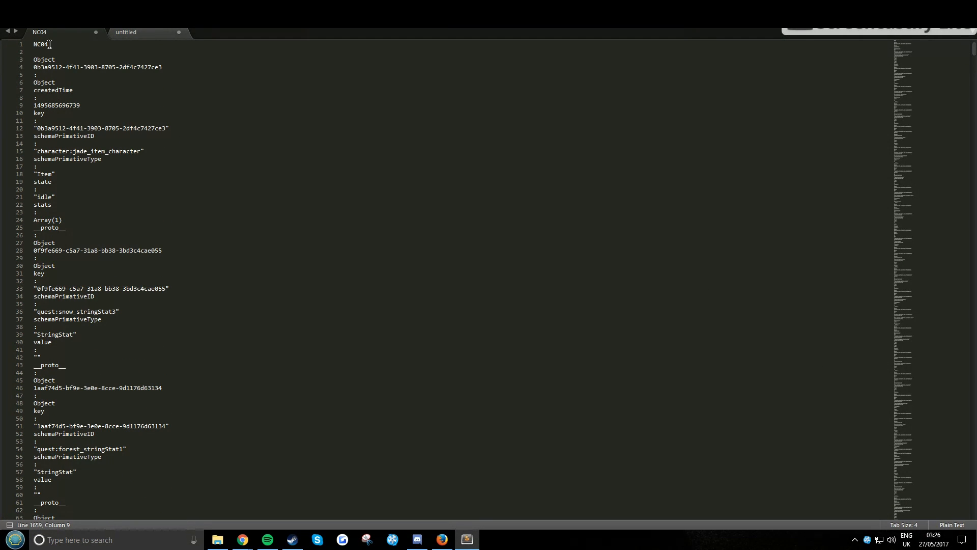
{"action": "double_click", "coordinate": [39, 43]}
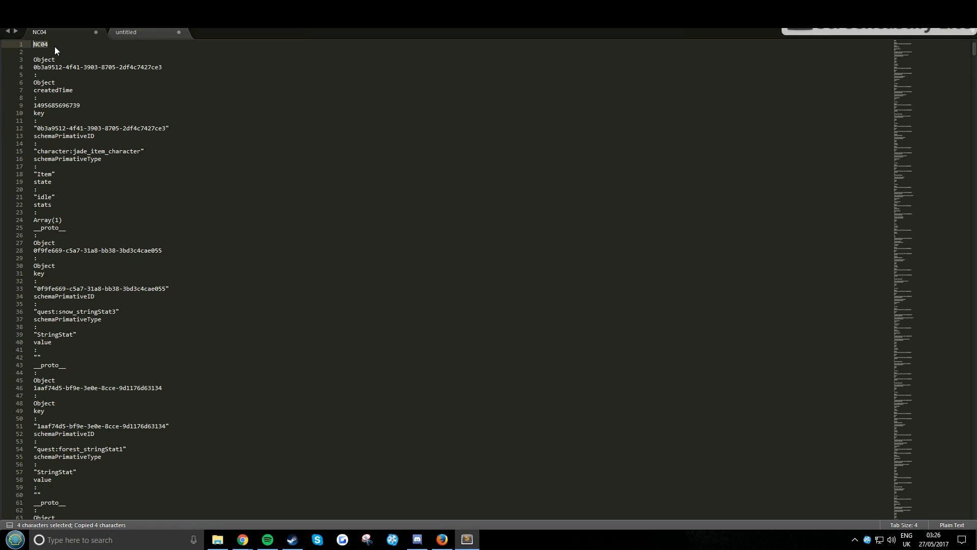
{"action": "left_click", "coordinate": [44, 44]}
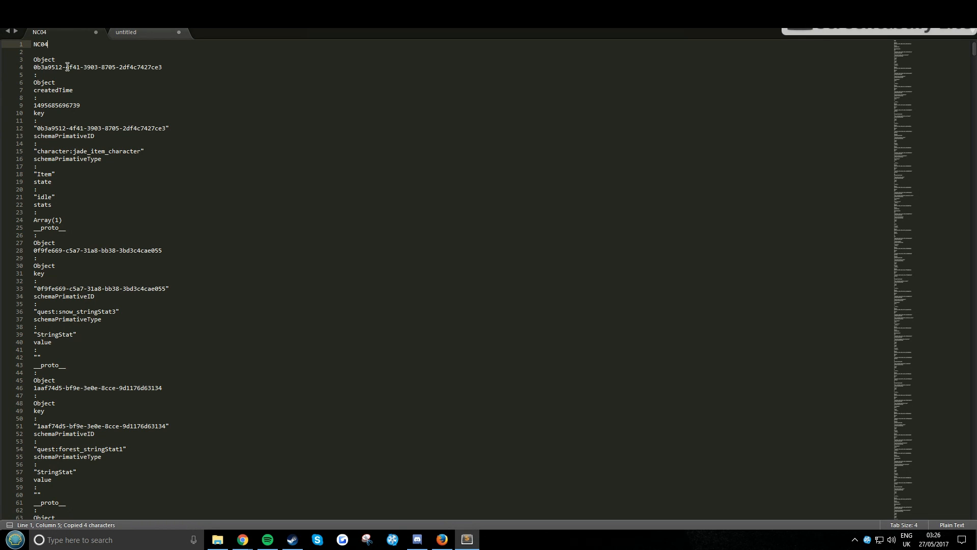
{"action": "key", "text": "Ctrl+f"}
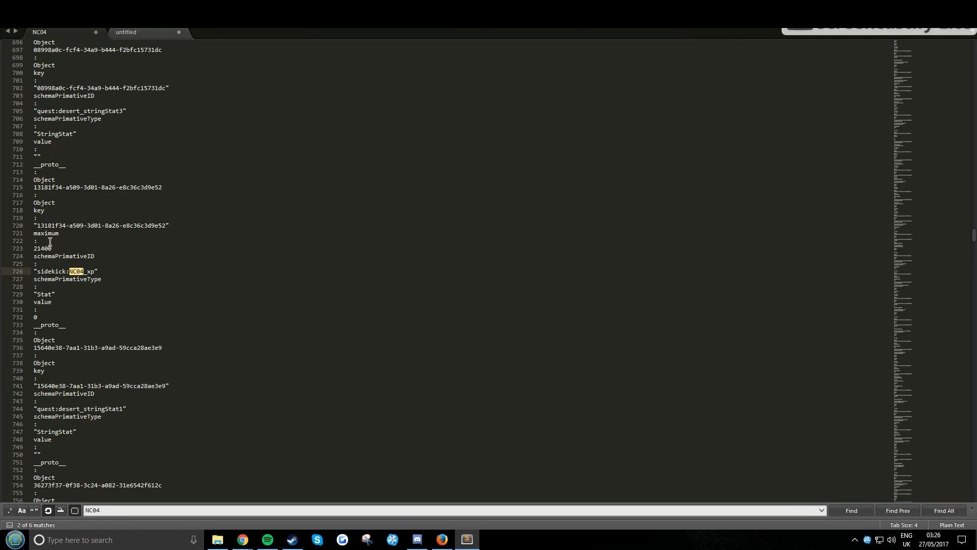
{"action": "mouse_move", "coordinate": [90, 273]}
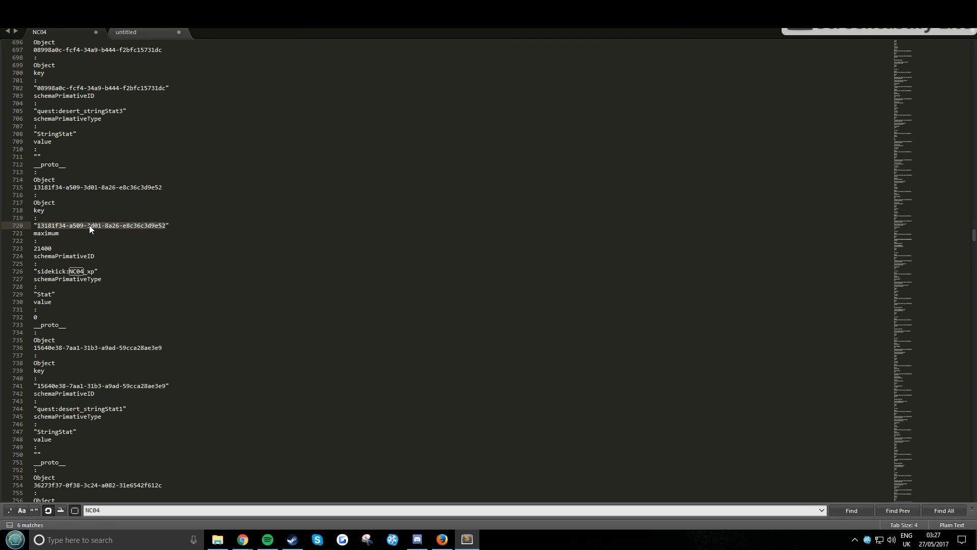
Copy the sidekick:NC04_xp and sidekick:NC04_maturity stat keys into the untitled note
{"action": "left_click", "coordinate": [126, 32]}
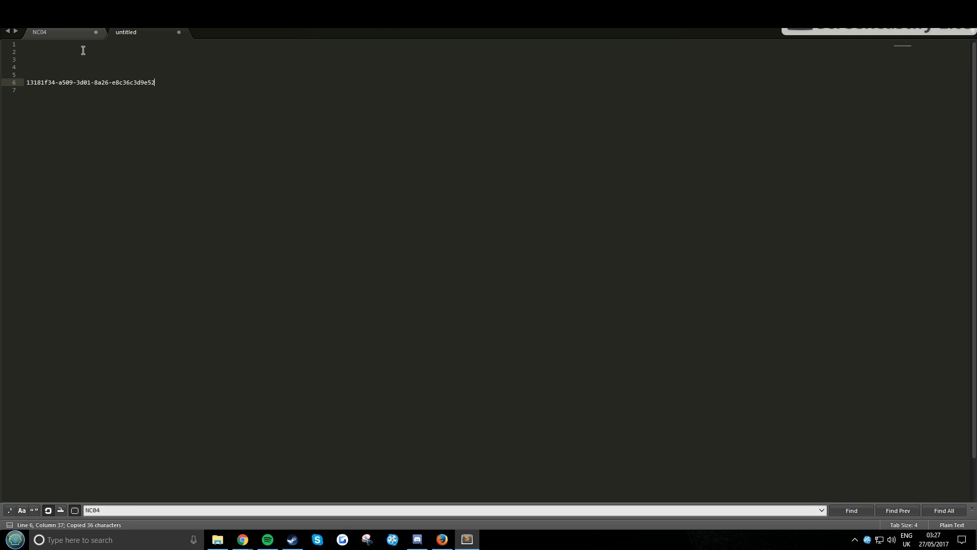
{"action": "left_click", "coordinate": [850, 510]}
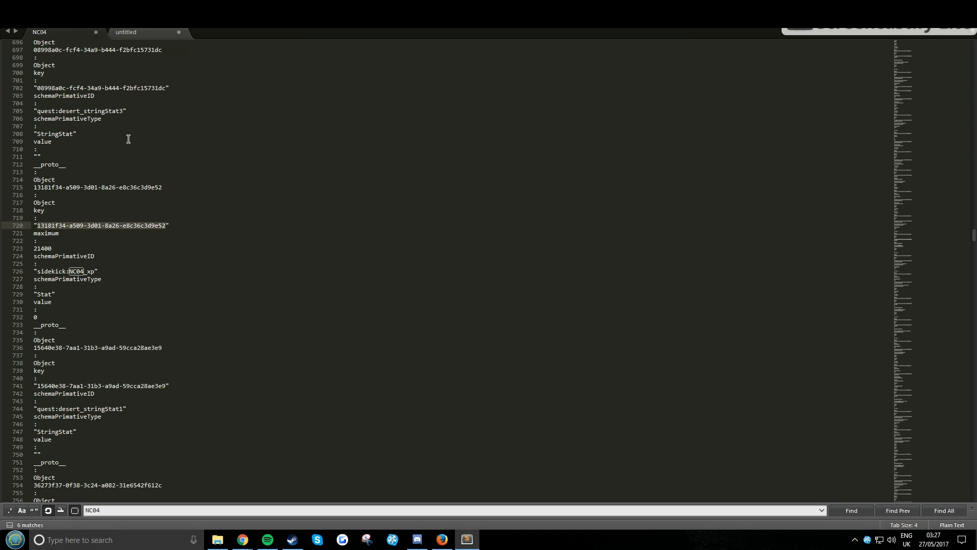
{"action": "left_click", "coordinate": [850, 510]}
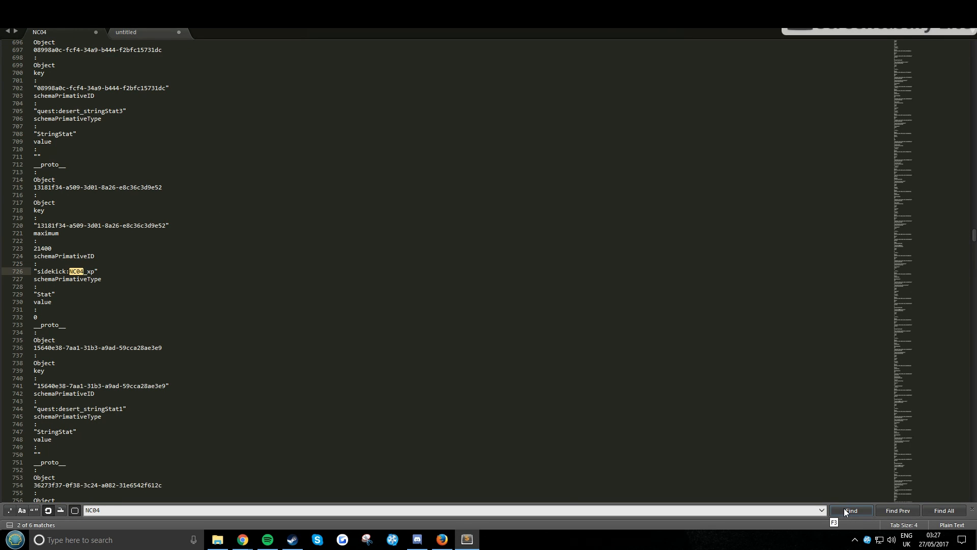
{"action": "left_click", "coordinate": [851, 510]}
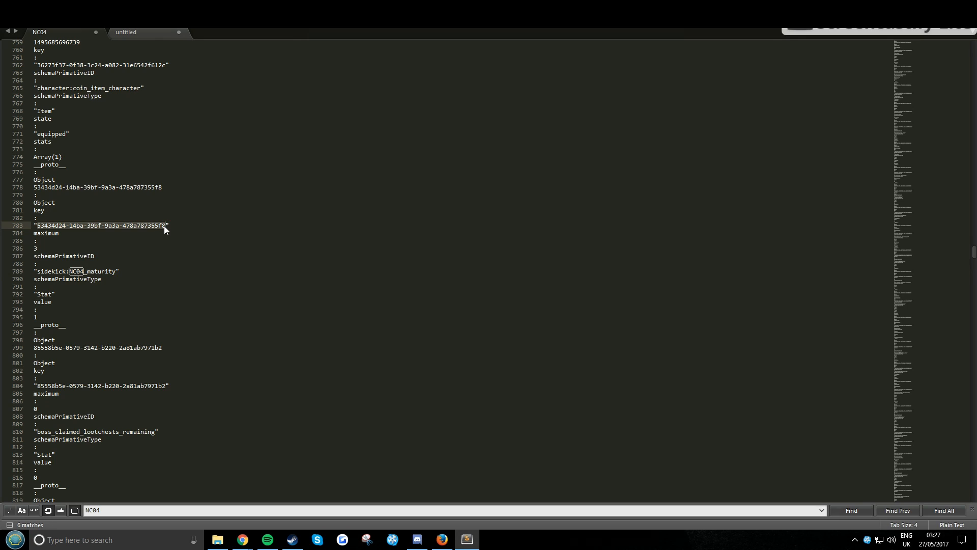
{"action": "left_click", "coordinate": [125, 31]}
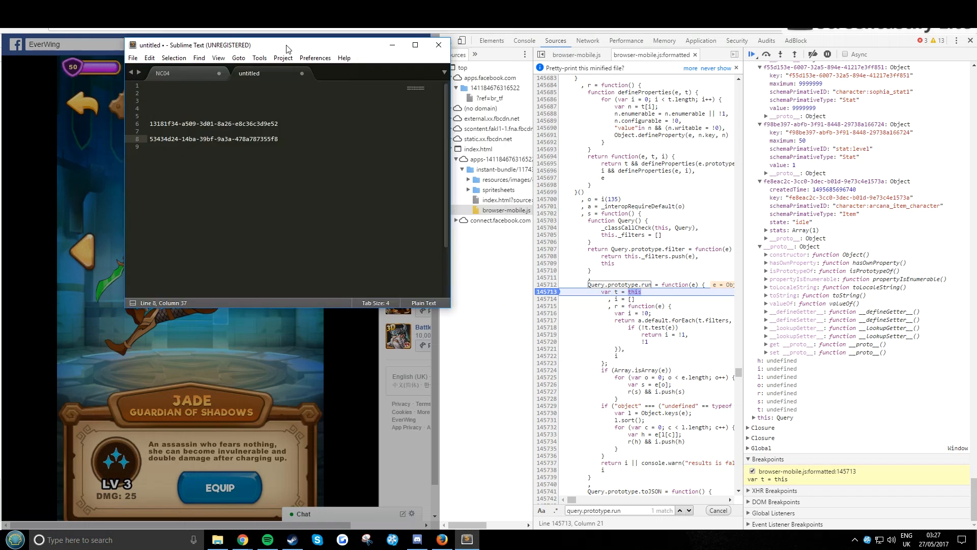
Snap the editor left and load the EverWing Facebook game in Firefox on the right
{"action": "key", "text": "alt+tab"}
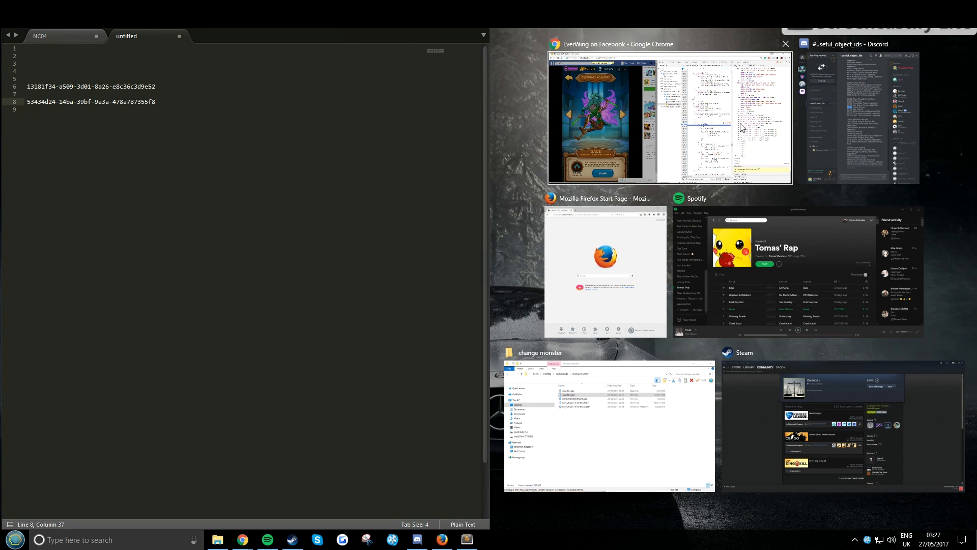
{"action": "mouse_move", "coordinate": [705, 149]}
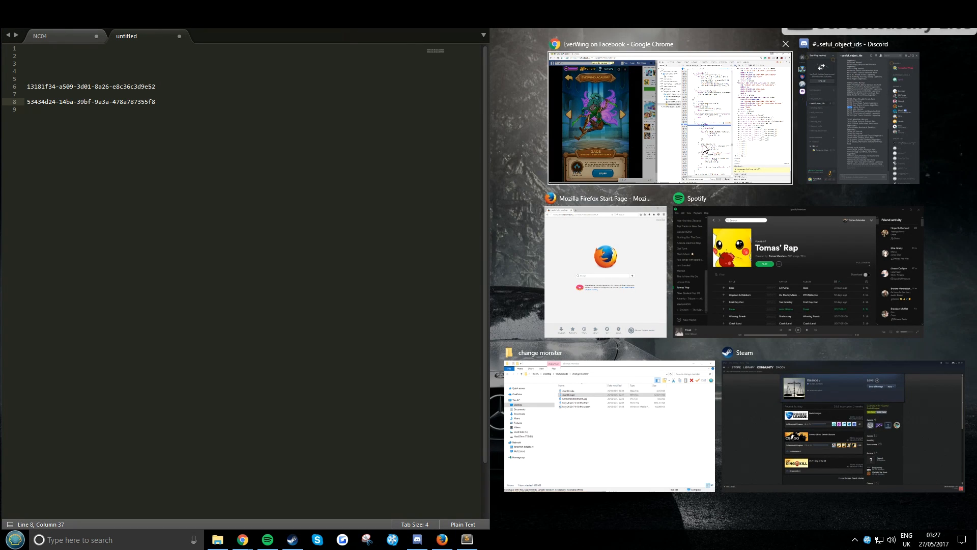
{"action": "mouse_move", "coordinate": [620, 250]}
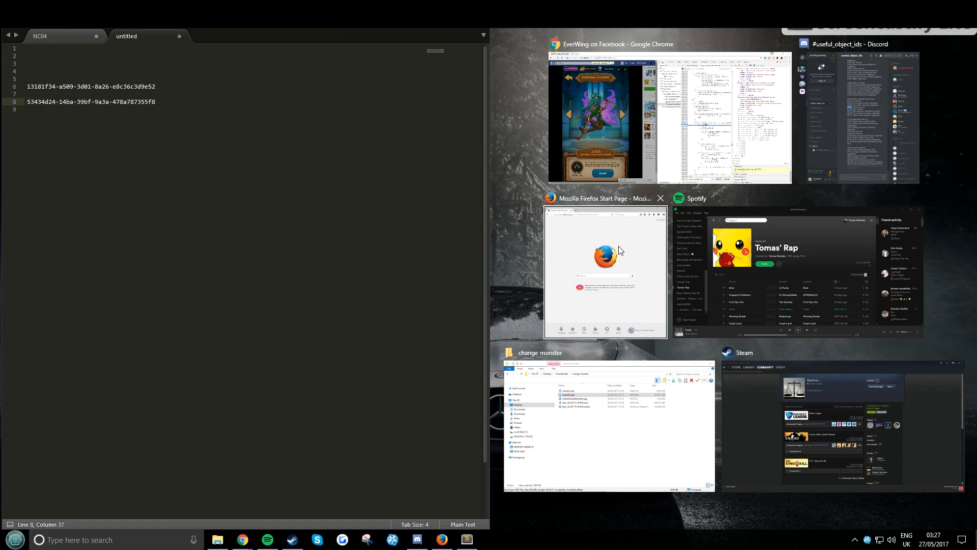
{"action": "left_click", "coordinate": [603, 270]}
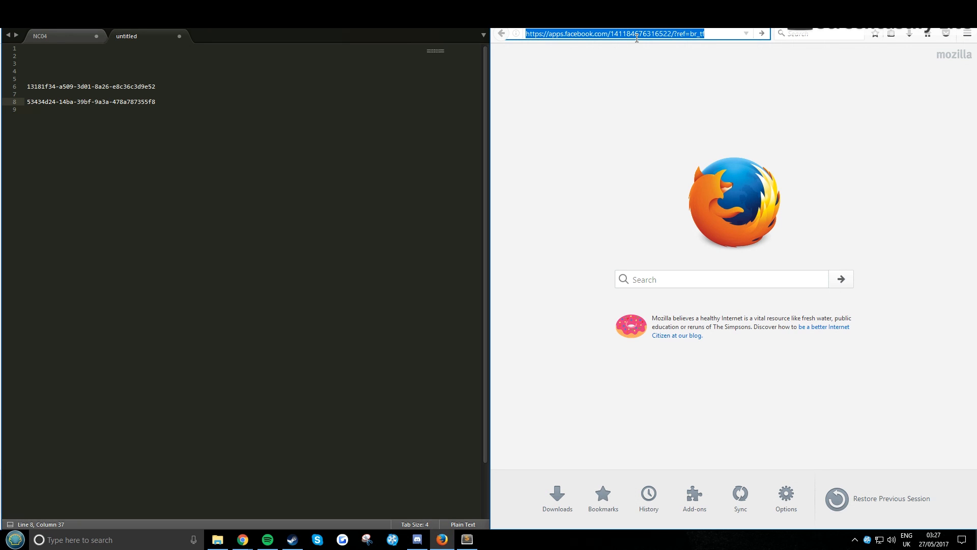
{"action": "key", "text": "Return"}
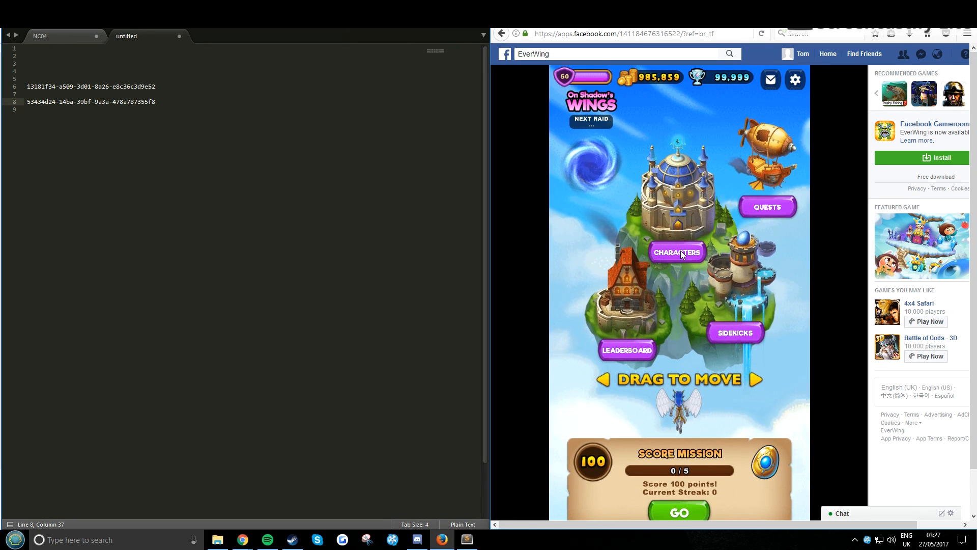
Browse the academy sidekicks forward to Jade in the Firefox game
{"action": "left_click", "coordinate": [676, 252]}
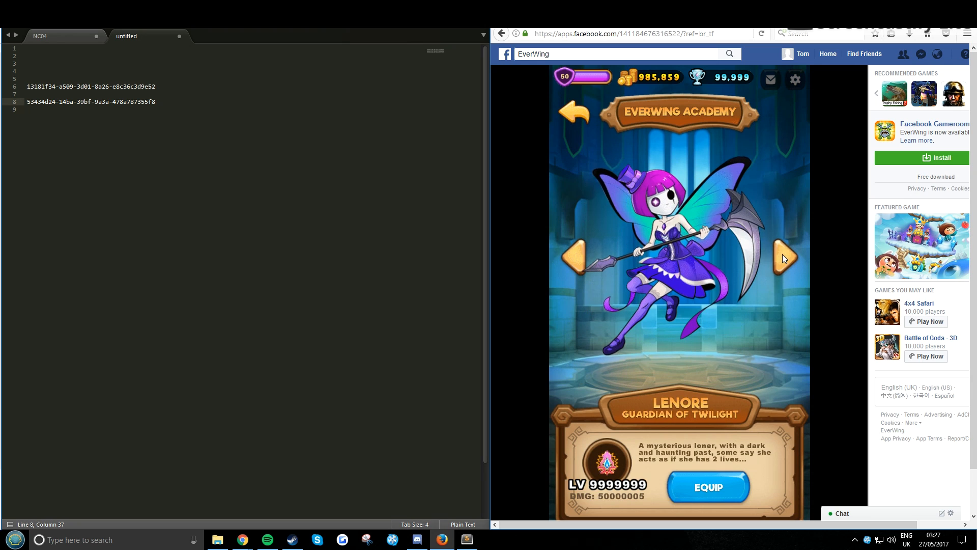
{"action": "left_click", "coordinate": [784, 258]}
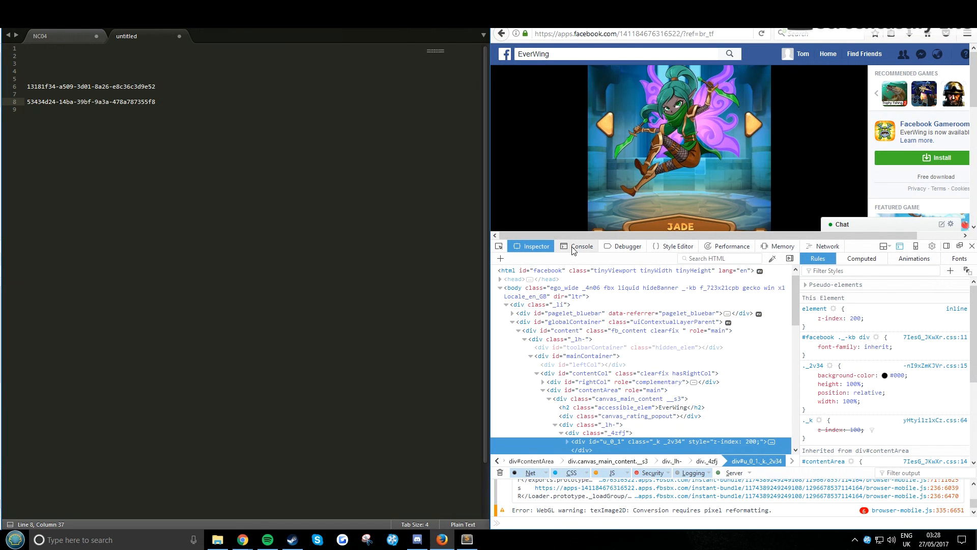
Load browser-mobile.js in the Debugger and pretty-print it into readable code
{"action": "left_click", "coordinate": [626, 245]}
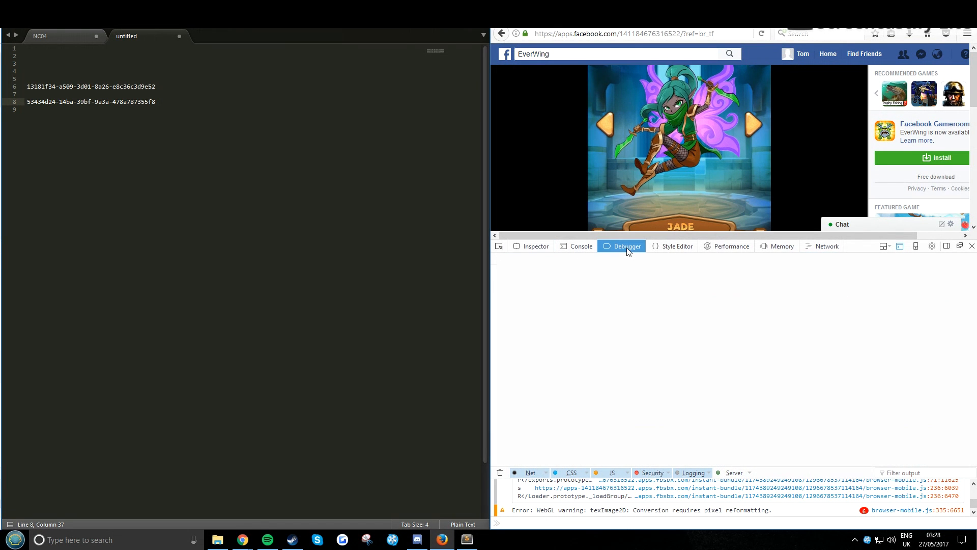
{"action": "left_click", "coordinate": [626, 245]}
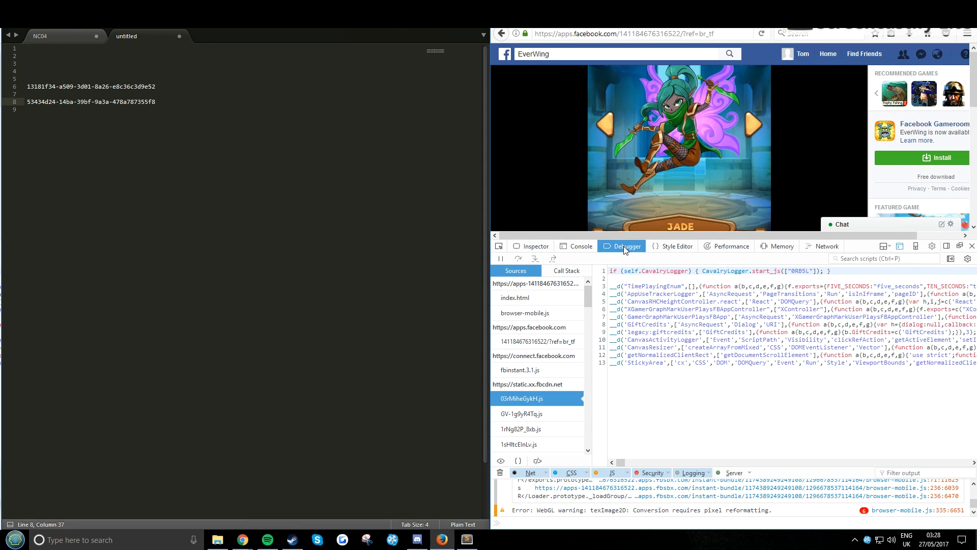
{"action": "mouse_move", "coordinate": [517, 292]}
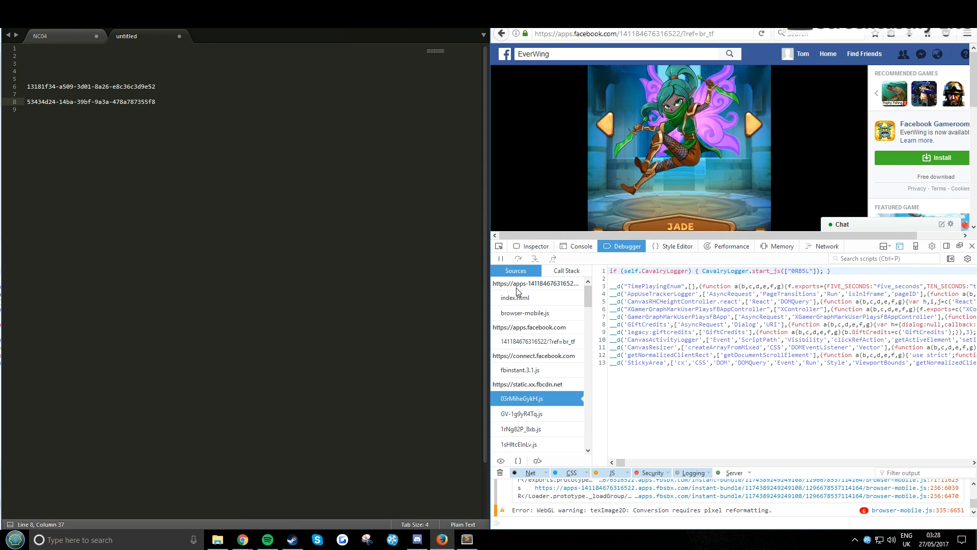
{"action": "left_click", "coordinate": [525, 312]}
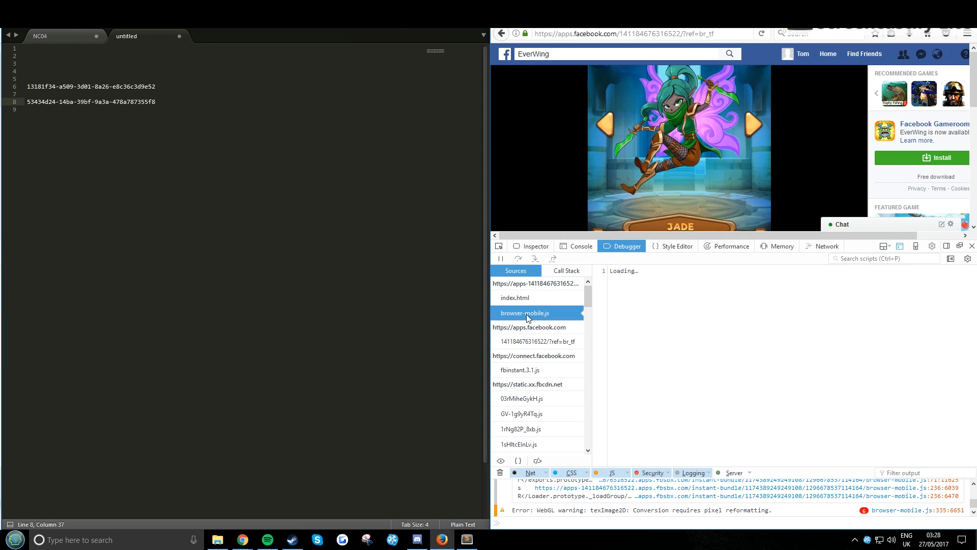
{"action": "left_click", "coordinate": [524, 313]}
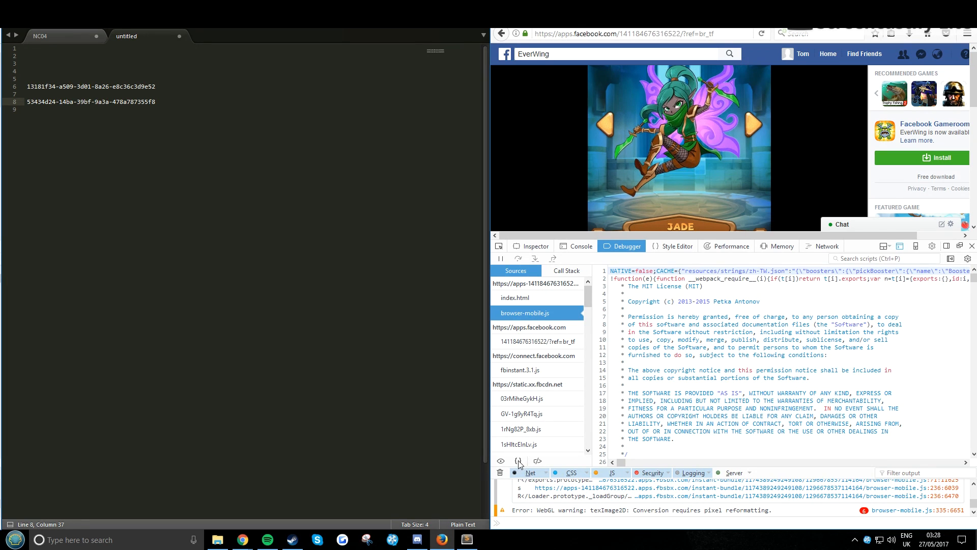
{"action": "left_click", "coordinate": [518, 460]}
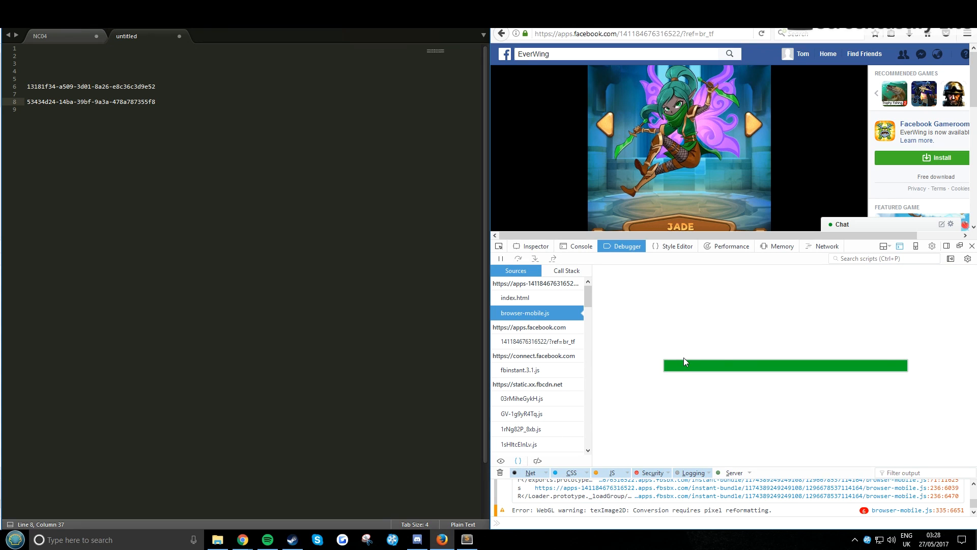
{"action": "mouse_move", "coordinate": [845, 369]}
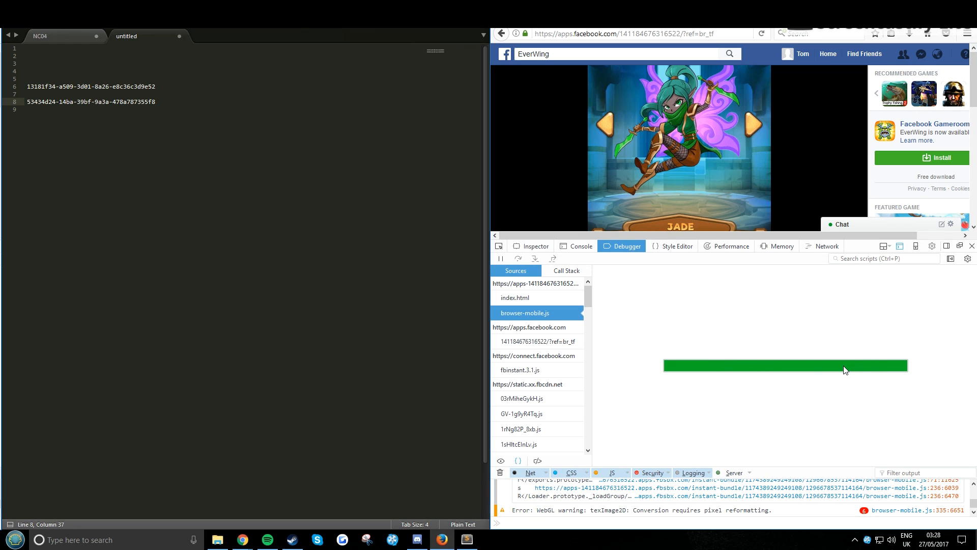
{"action": "left_click", "coordinate": [525, 313]}
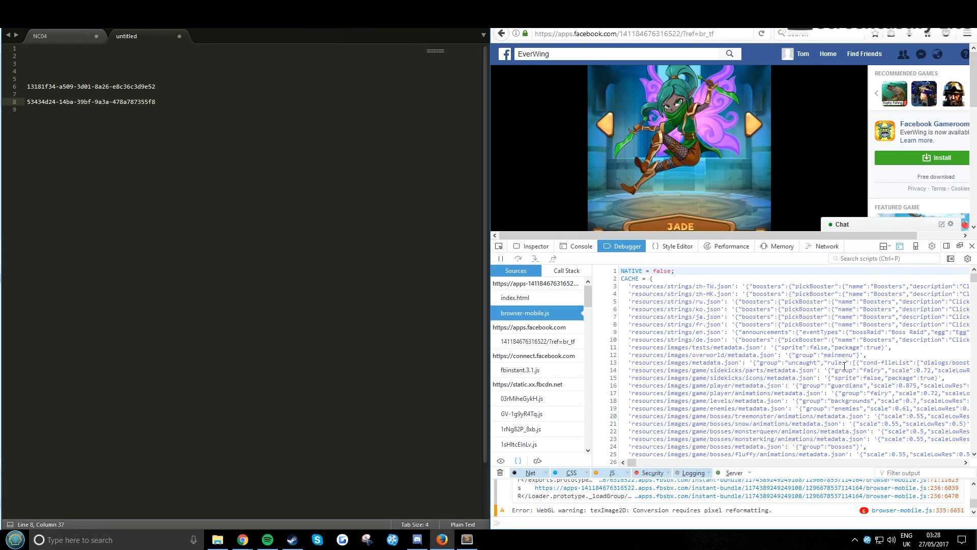
{"action": "mouse_move", "coordinate": [869, 270]}
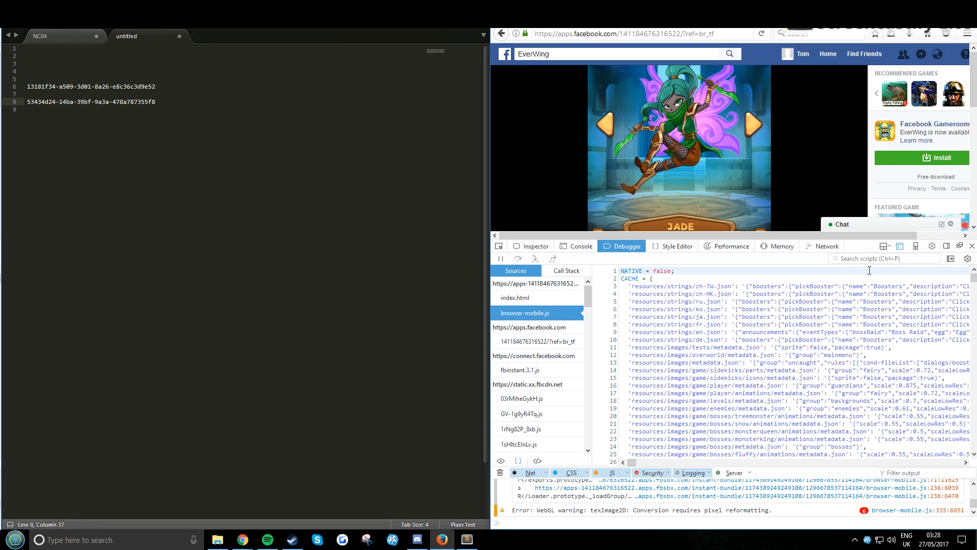
Search scripts for Query.prototype.run and set a breakpoint at its start, line 151150
{"action": "left_click", "coordinate": [879, 257]}
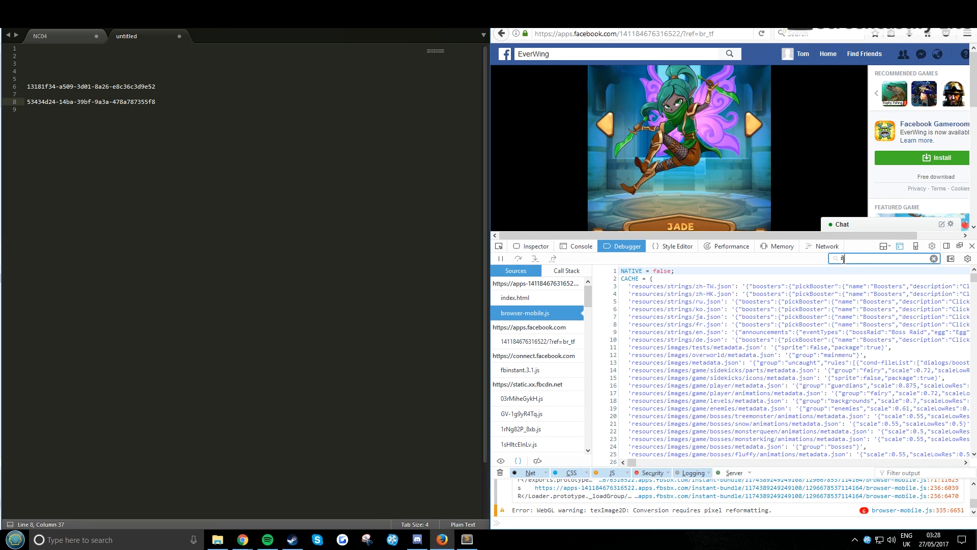
{"action": "type", "text": "Query"}
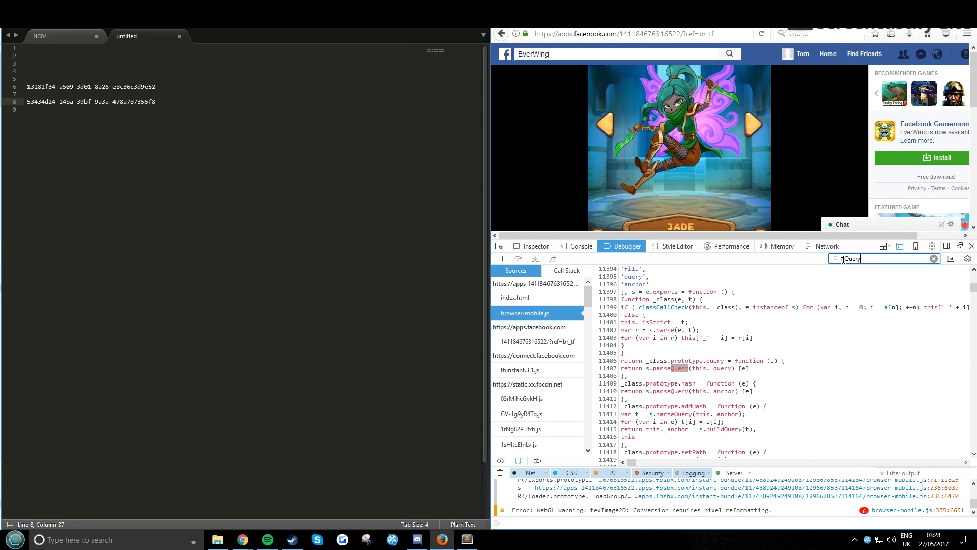
{"action": "type", "text": ".Prot"}
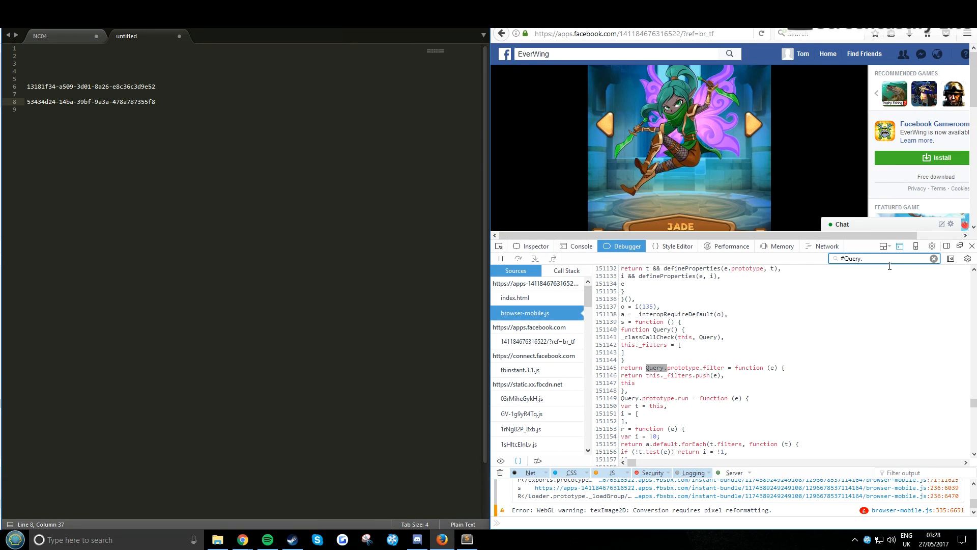
{"action": "type", "text": "prototype"}
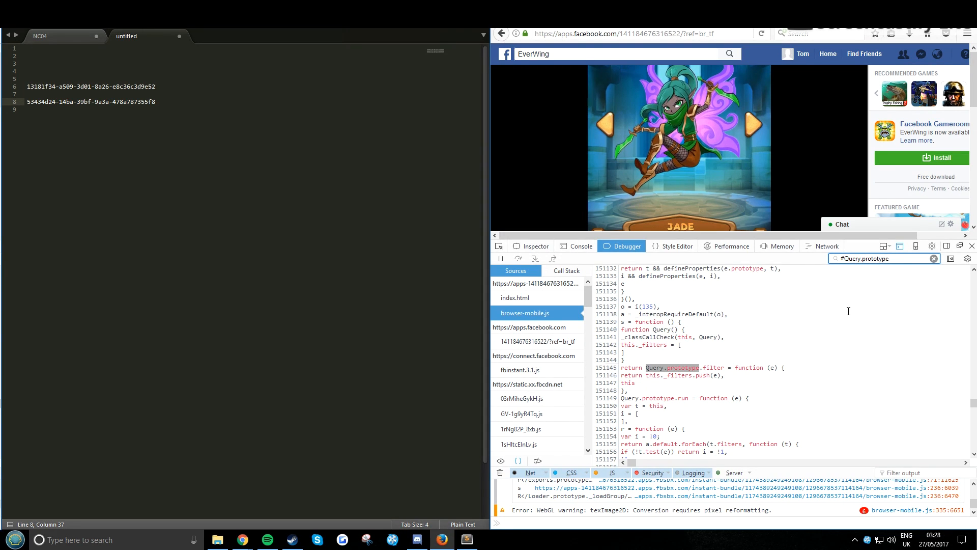
{"action": "type", "text": ".run"}
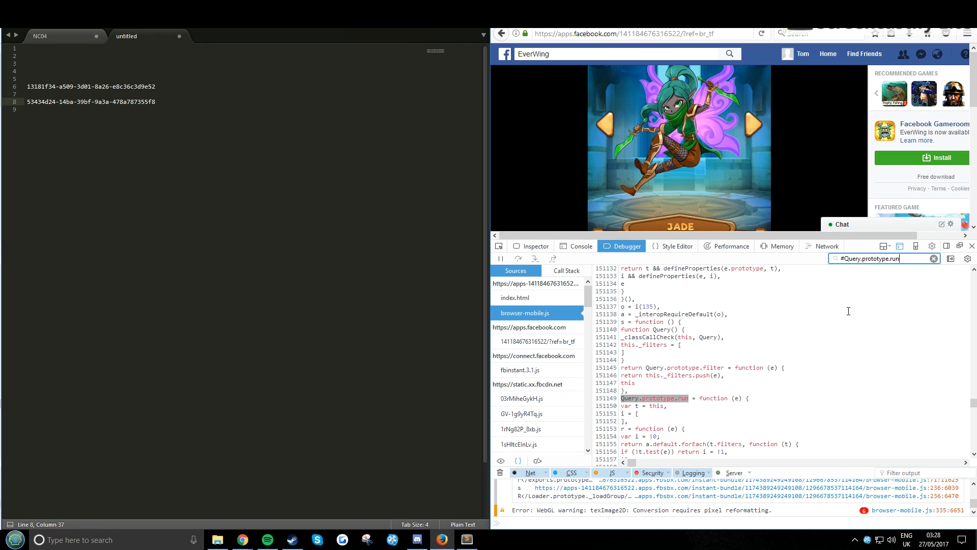
{"action": "mouse_move", "coordinate": [604, 410]}
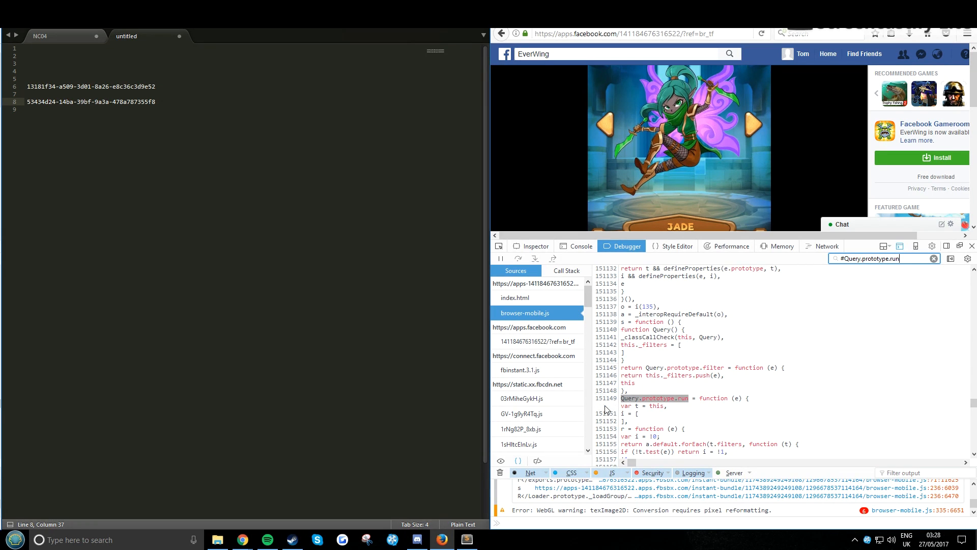
{"action": "left_click", "coordinate": [604, 405]}
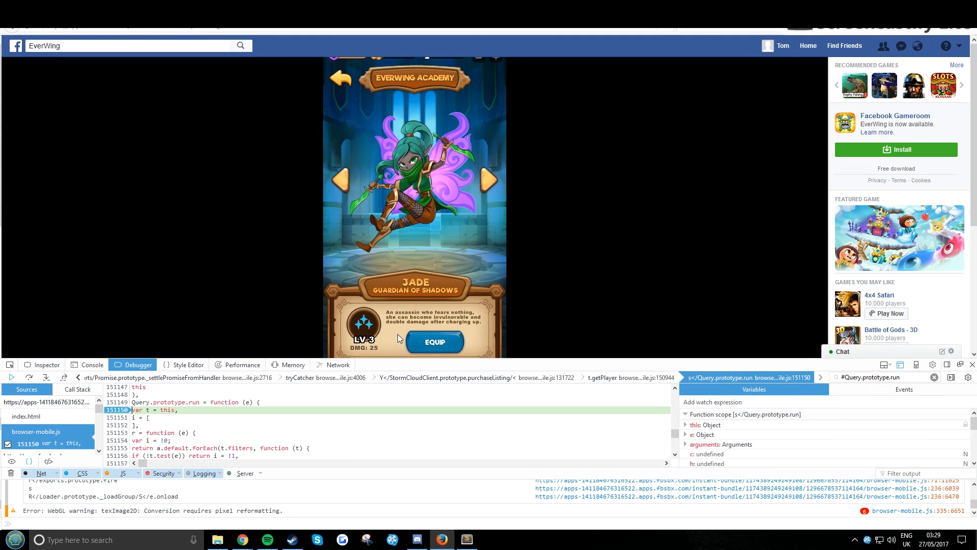
{"action": "mouse_move", "coordinate": [471, 366]}
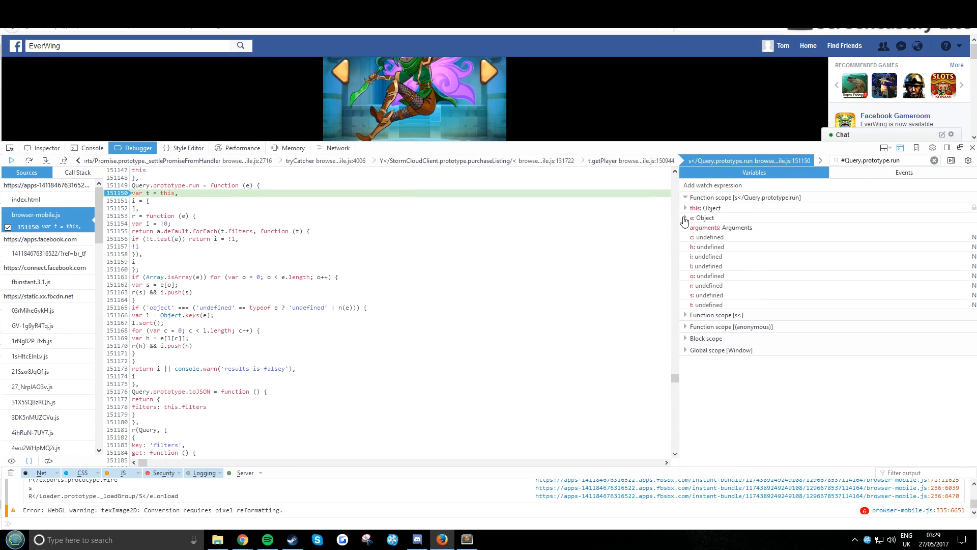
Expand the e object and filter it by *13181f34 to reveal the sidekick:NC04_xp stat, value 0
{"action": "left_click", "coordinate": [684, 218]}
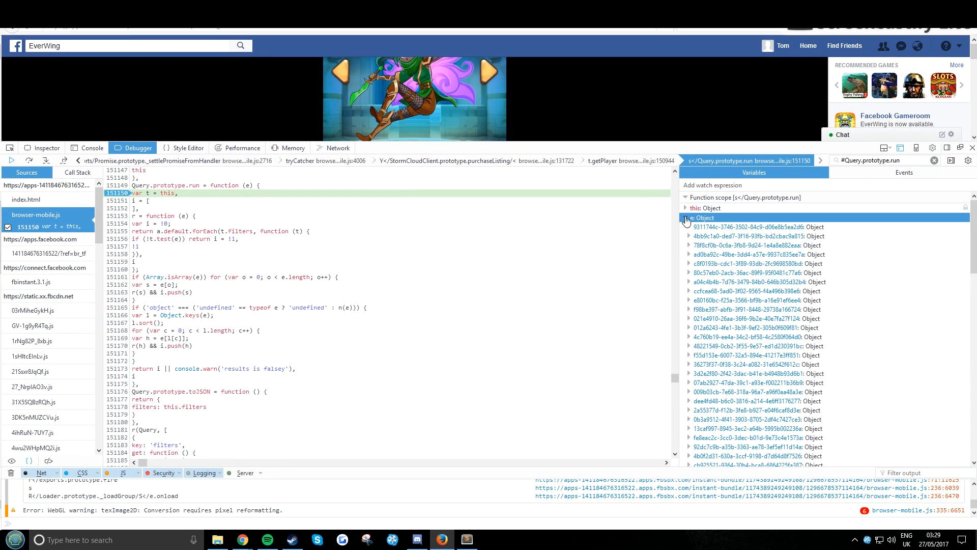
{"action": "scroll", "scroll_direction": "down", "scroll_amount": 3}
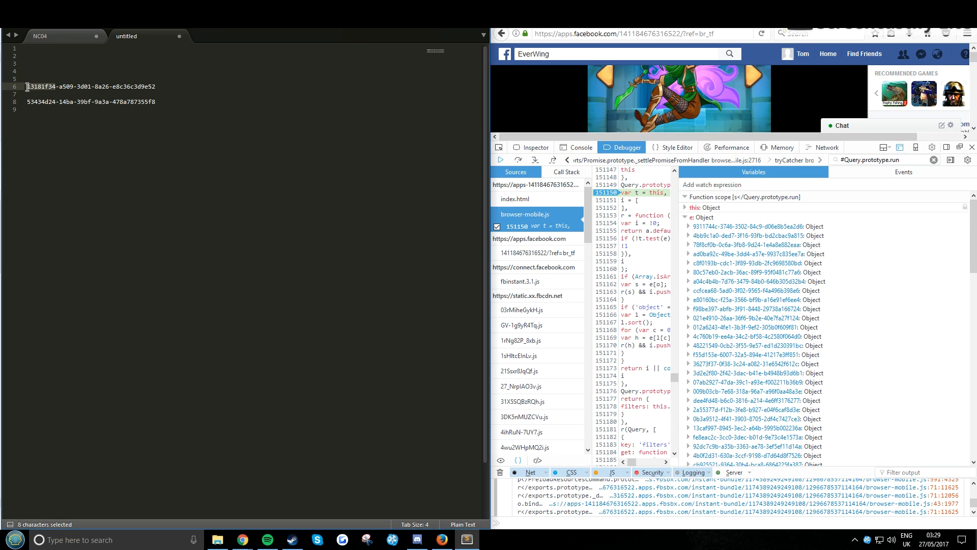
{"action": "key", "text": "ctrl+c"}
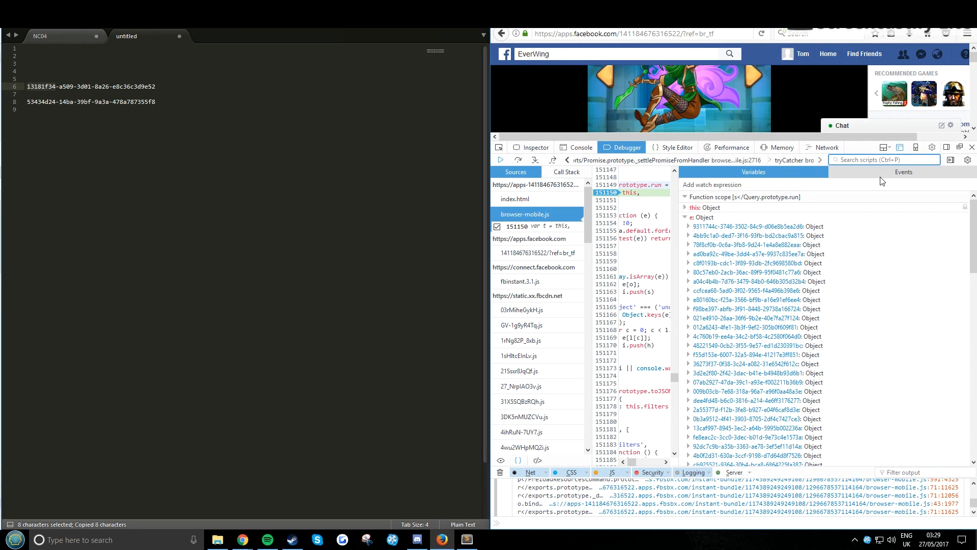
{"action": "type", "text": "*13181f34"}
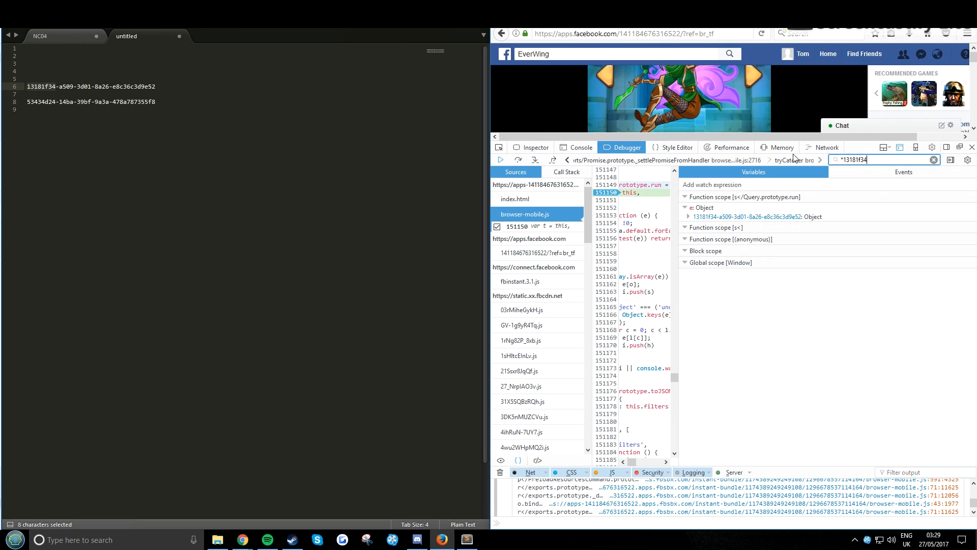
{"action": "left_click", "coordinate": [689, 215]}
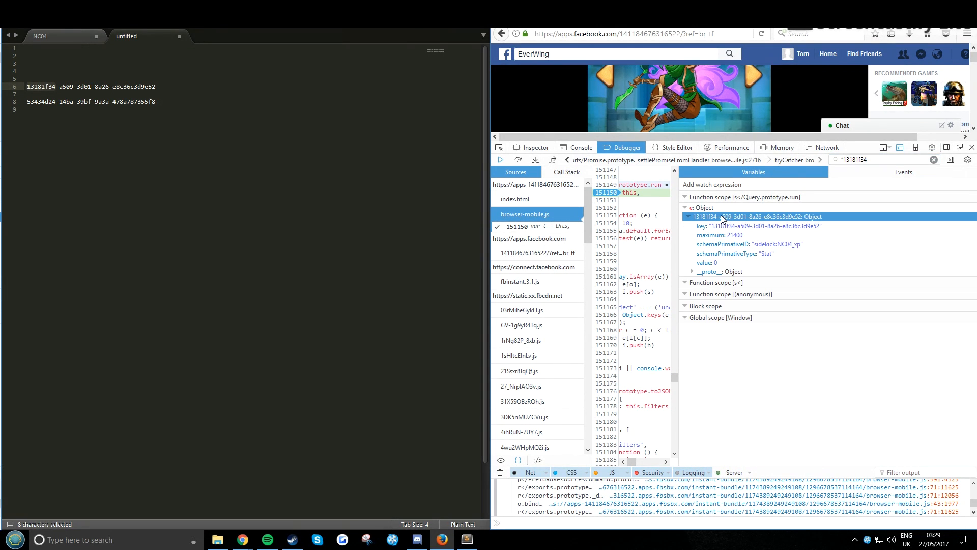
{"action": "mouse_move", "coordinate": [742, 235]}
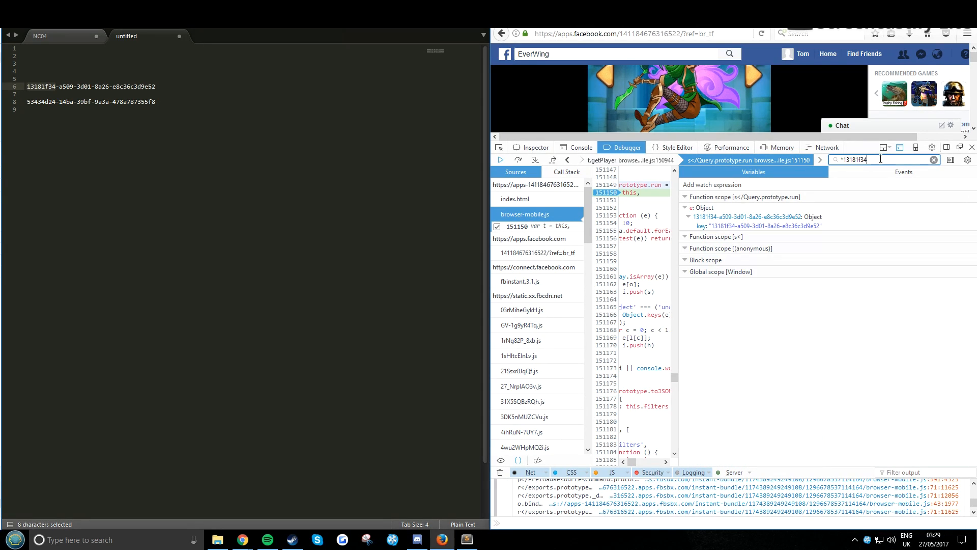
Filter to the 53434d24 maturity stat and edit its value to 3, its maximum
{"action": "left_click", "coordinate": [688, 216]}
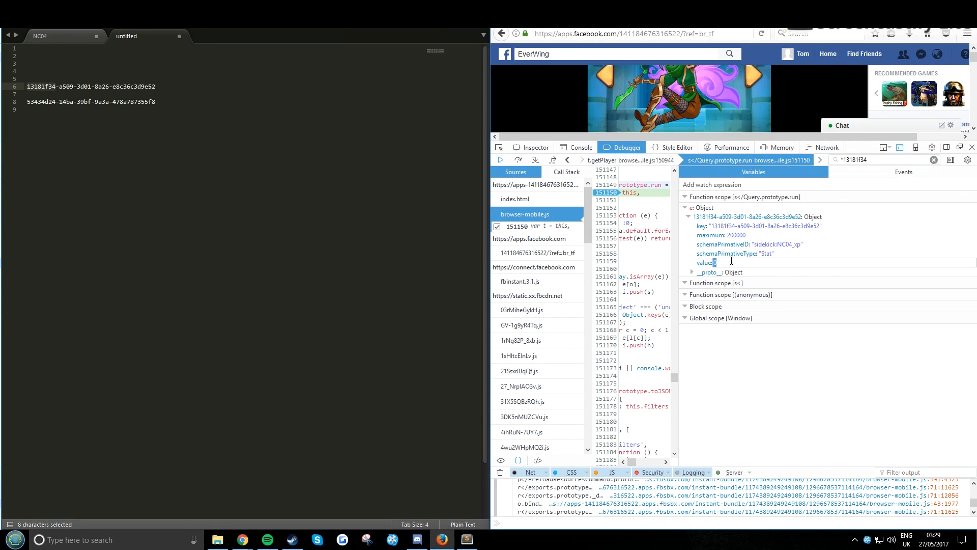
{"action": "mouse_move", "coordinate": [706, 263]}
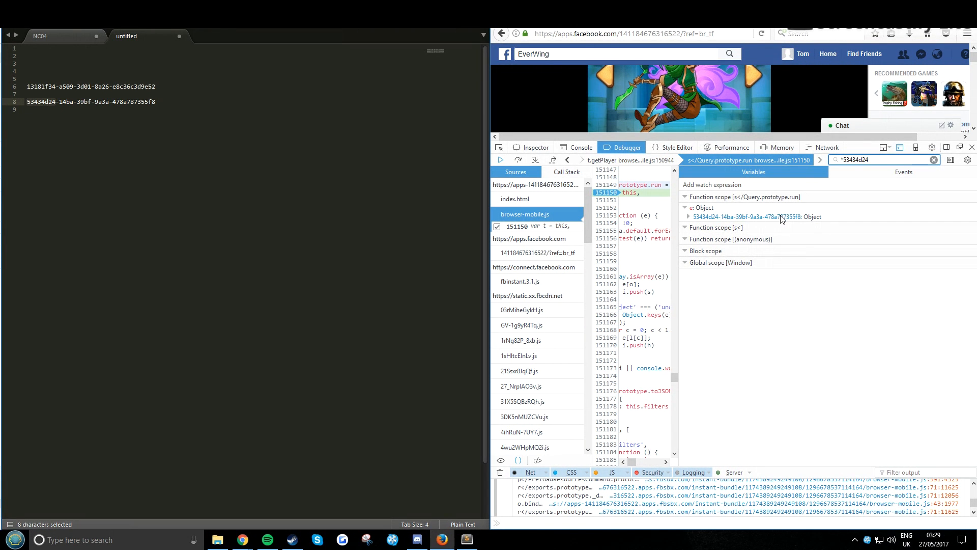
{"action": "left_click", "coordinate": [689, 216]}
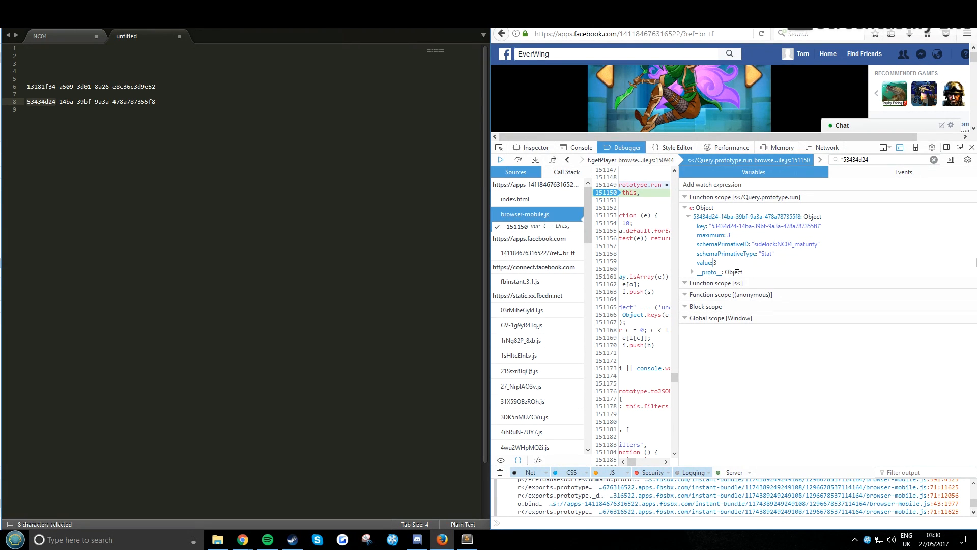
{"action": "left_click", "coordinate": [688, 215]}
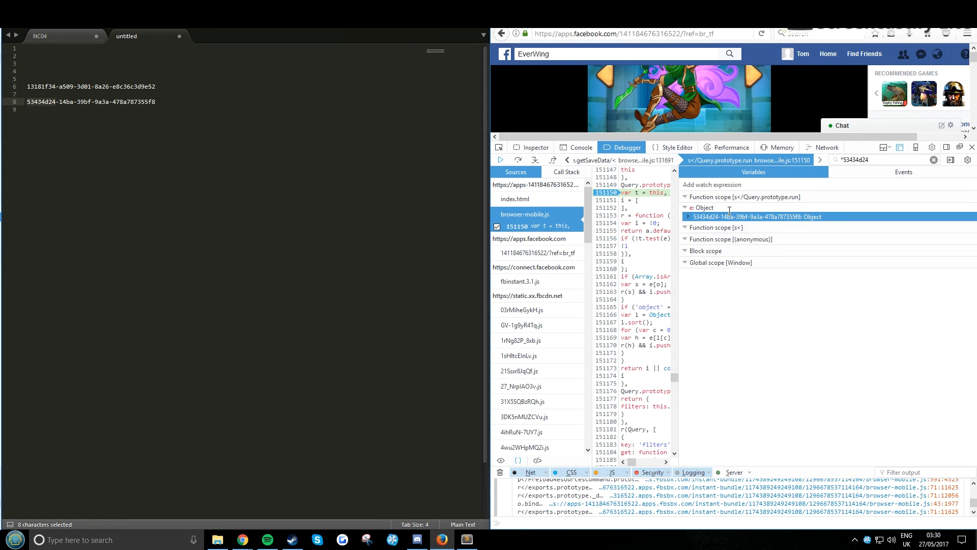
Filter to the 13181f34 XP stat and edit its value to the 200000 maximum
{"action": "left_click", "coordinate": [687, 215]}
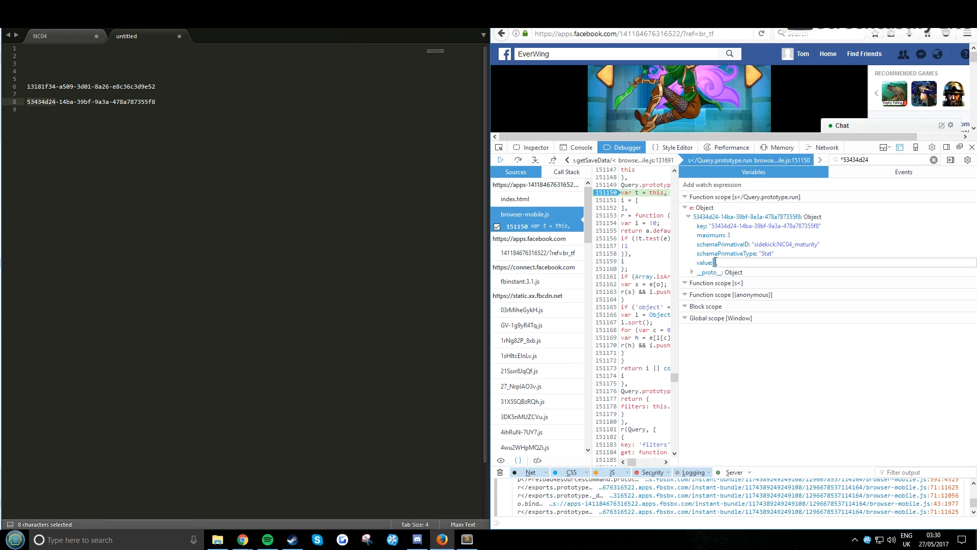
{"action": "left_click", "coordinate": [689, 216]}
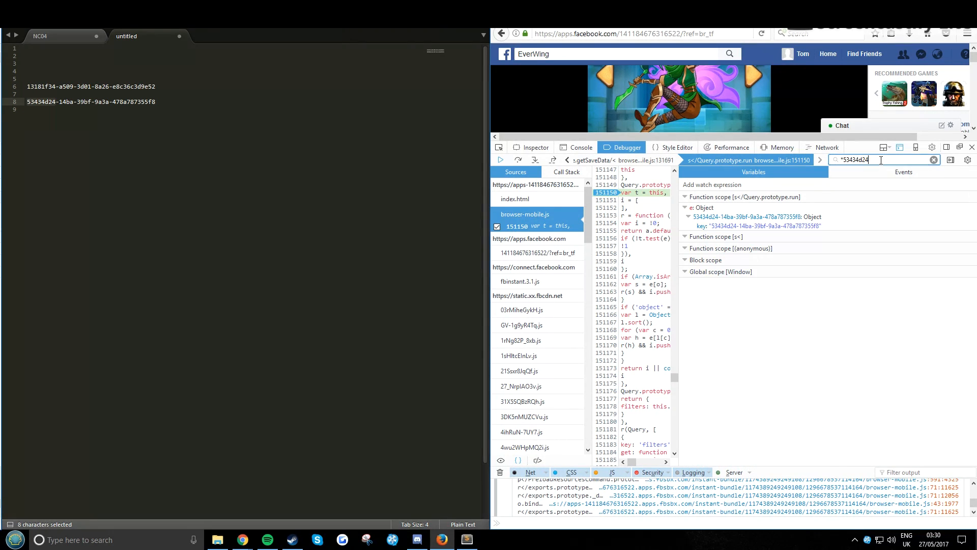
{"action": "type", "text": "13181f34"}
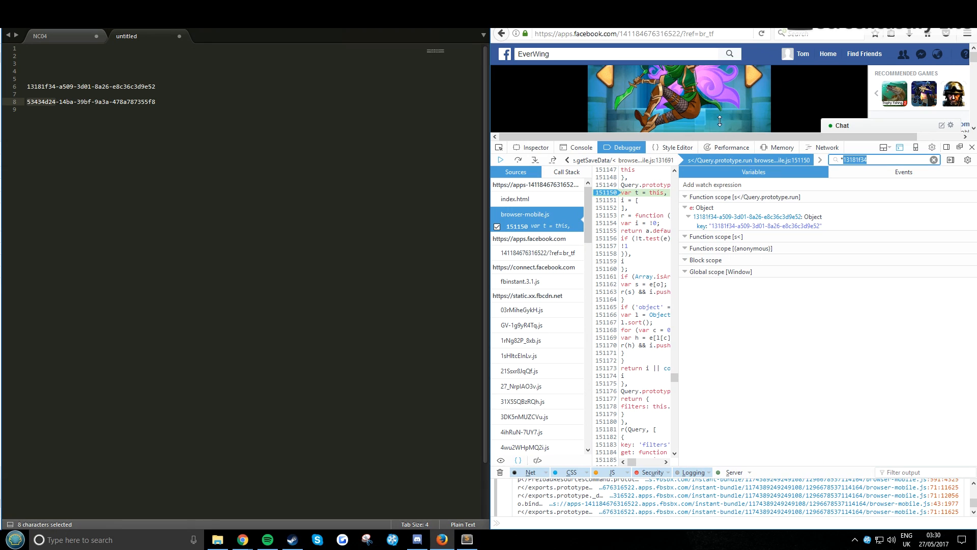
{"action": "left_click", "coordinate": [690, 215]}
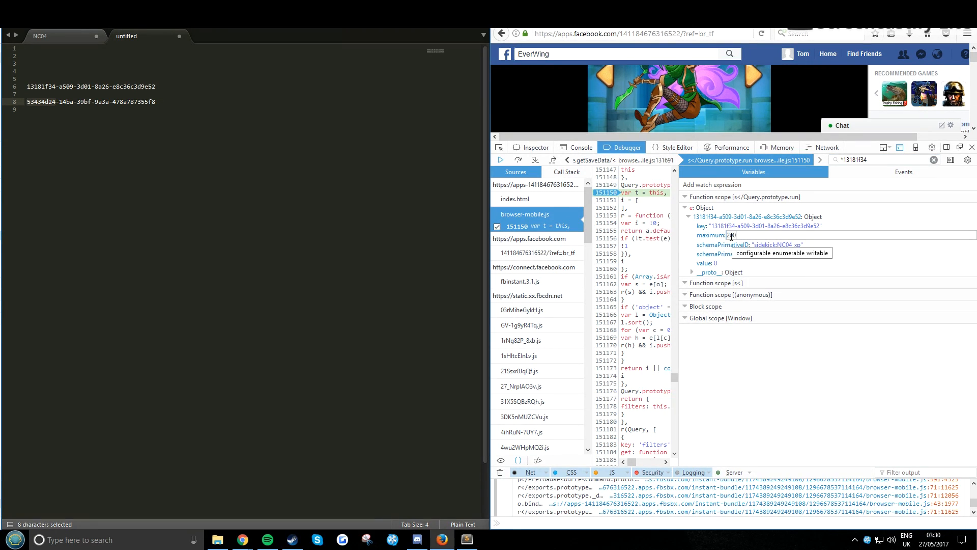
{"action": "left_click", "coordinate": [688, 215]}
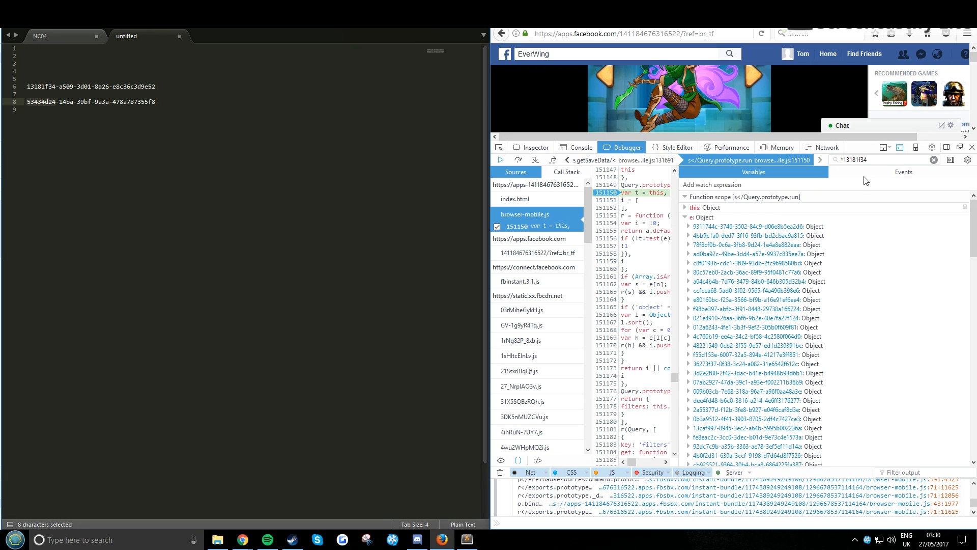
{"action": "left_click", "coordinate": [690, 216]}
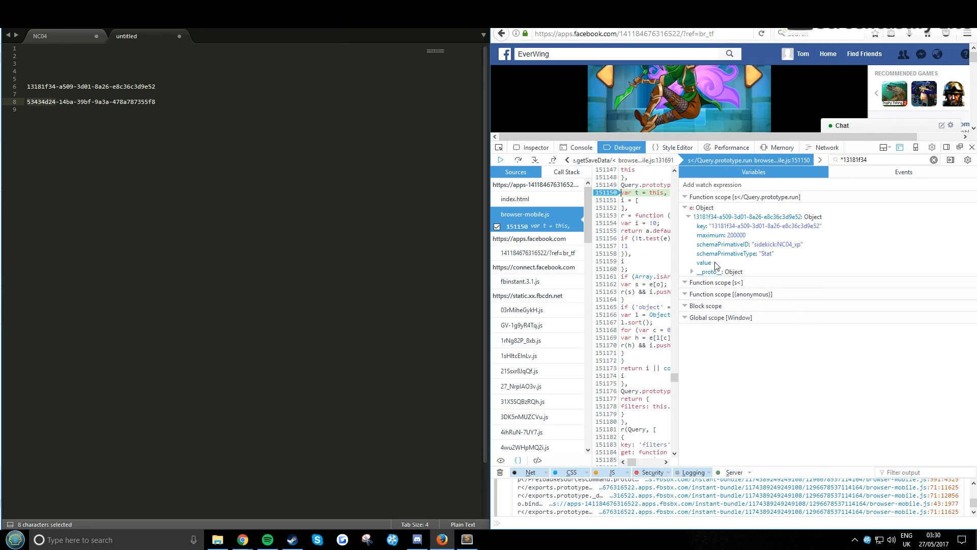
{"action": "left_click", "coordinate": [687, 216]}
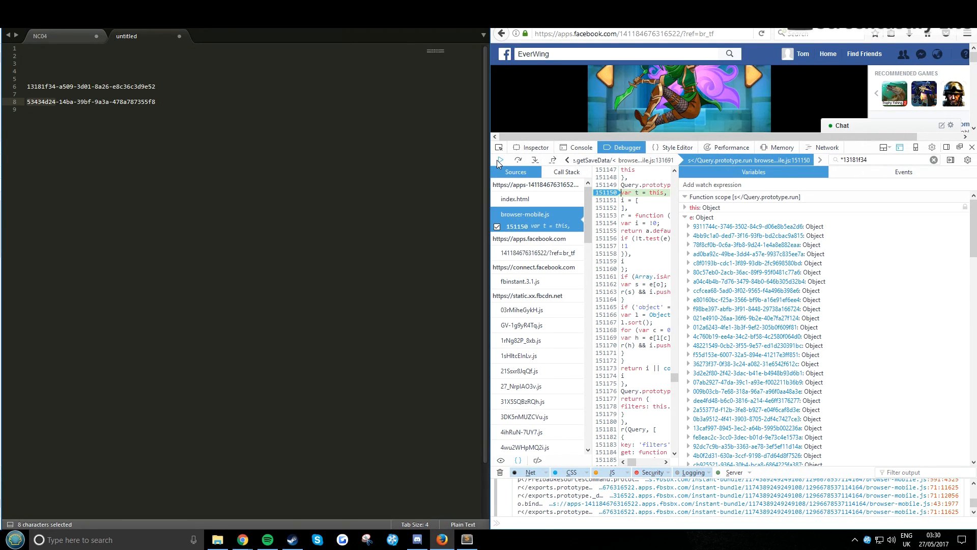
{"action": "mouse_move", "coordinate": [891, 177]}
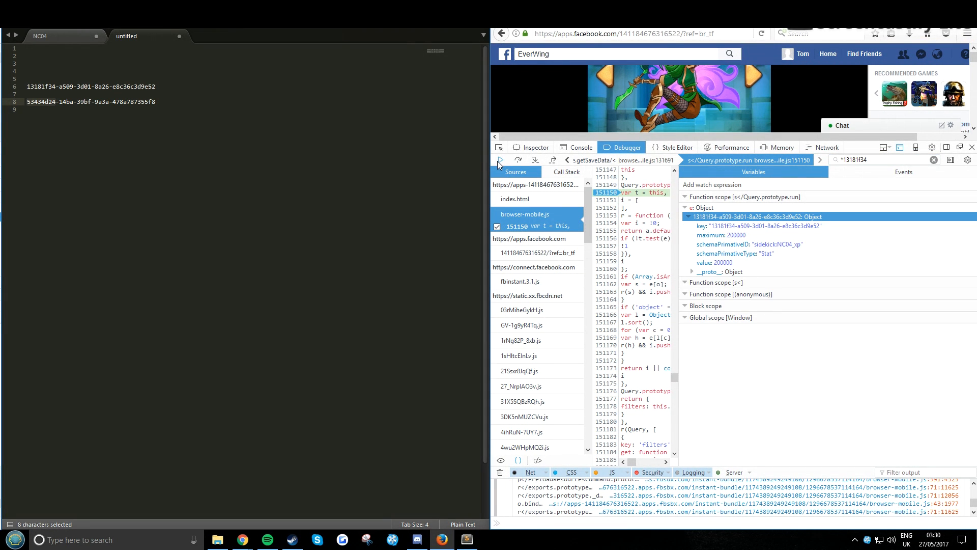
Resume the paused game script
{"action": "left_click", "coordinate": [685, 215]}
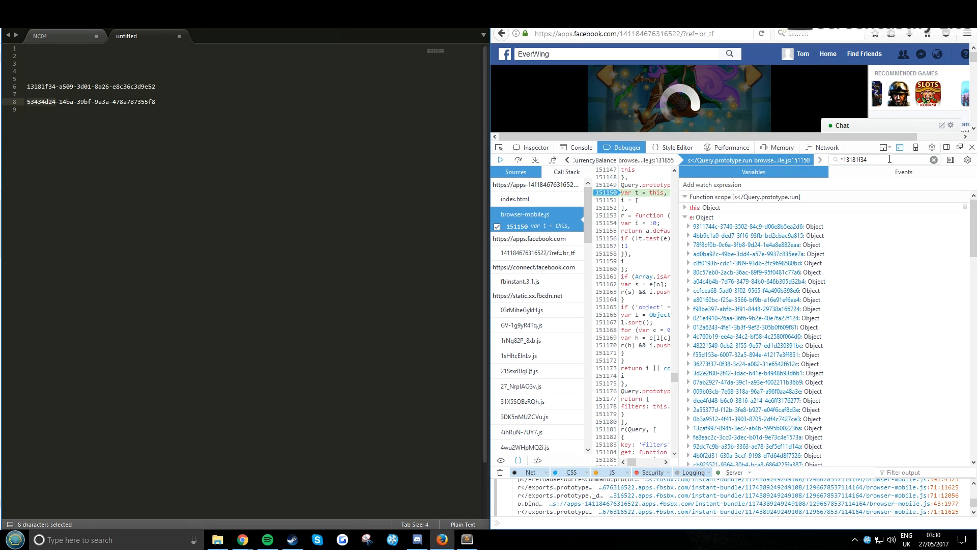
Copy the maturity id, filter Variables by *53434d24 and edit the maturity stat's value again
{"action": "left_click", "coordinate": [689, 226]}
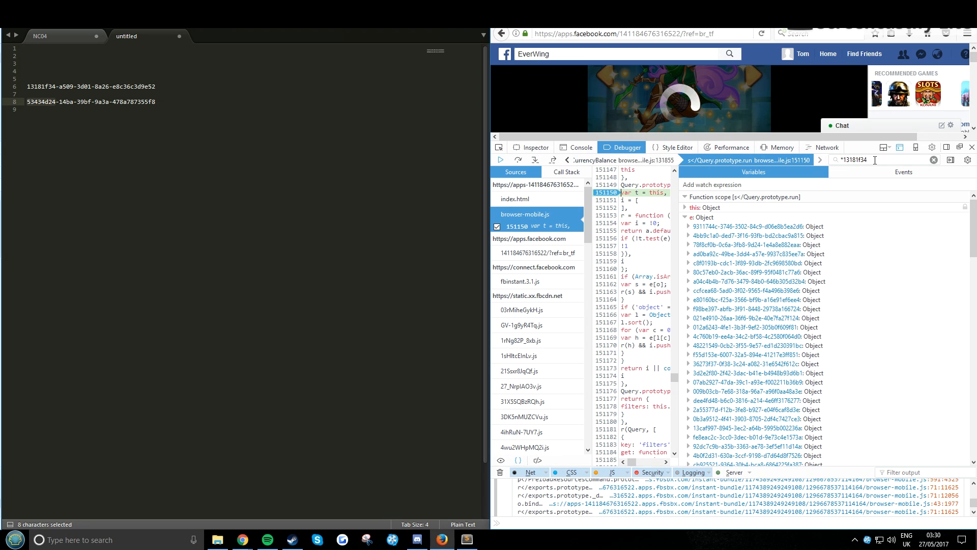
{"action": "left_click", "coordinate": [687, 216]}
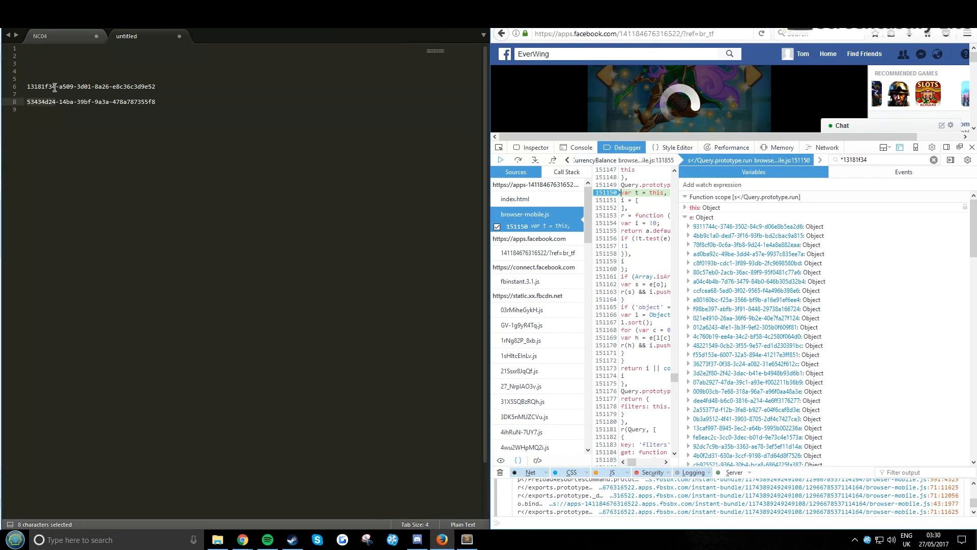
{"action": "right_click", "coordinate": [41, 102]}
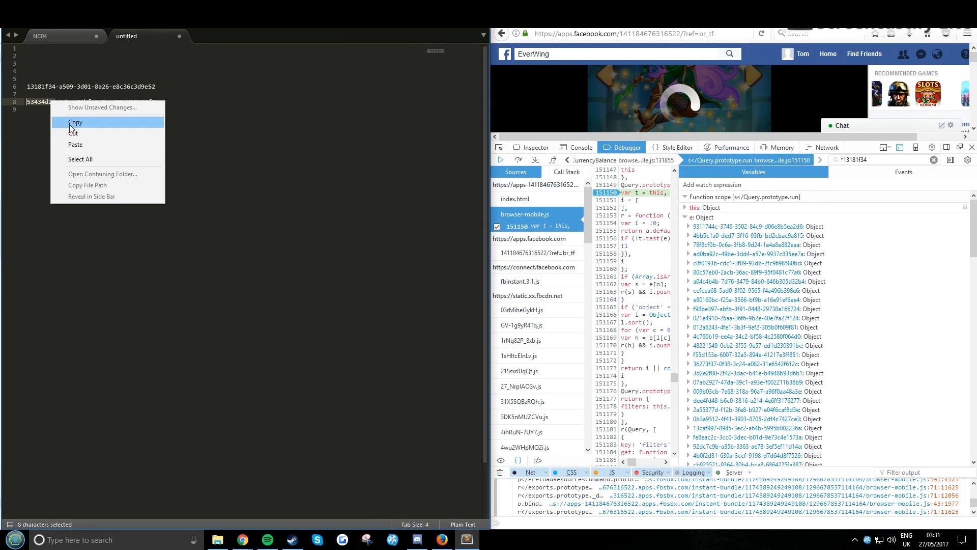
{"action": "left_click", "coordinate": [75, 122]}
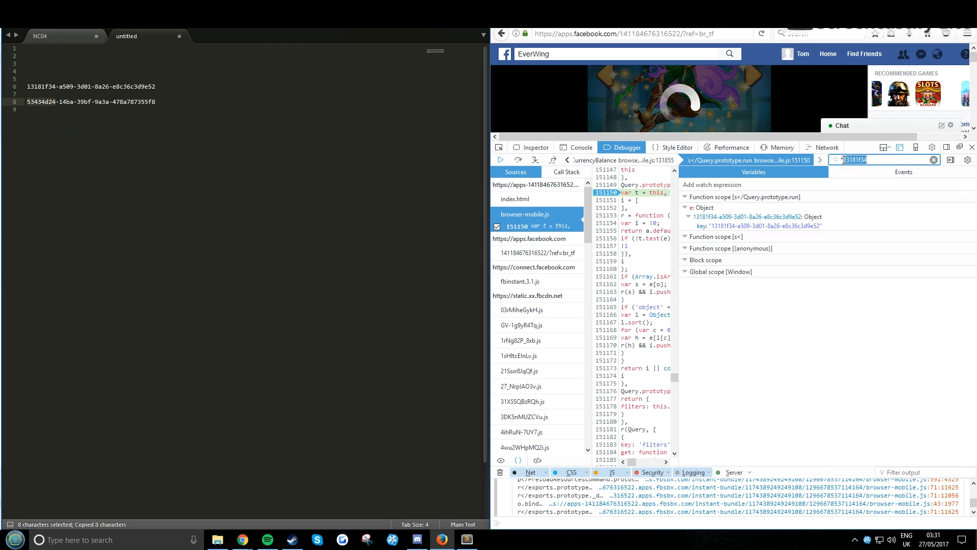
{"action": "type", "text": "*53434d24"}
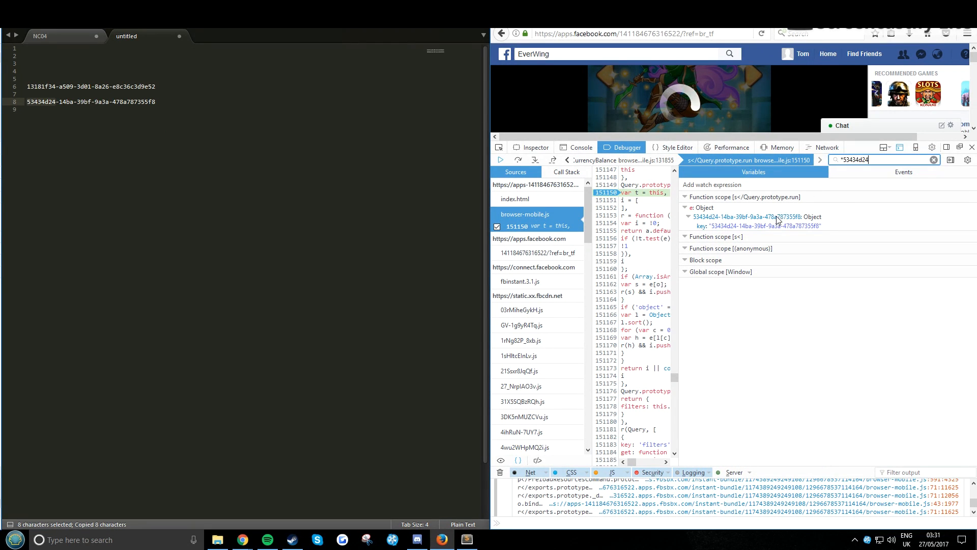
{"action": "left_click", "coordinate": [692, 215]}
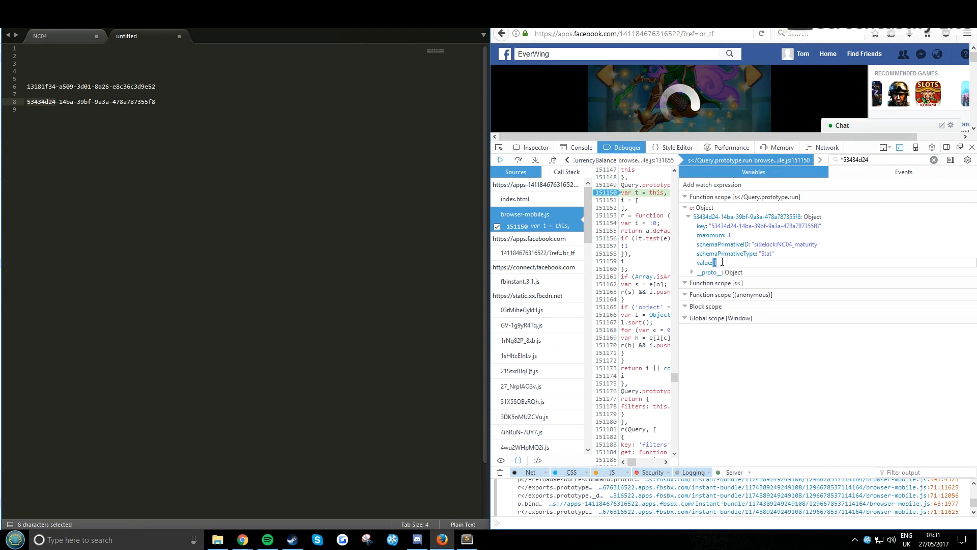
{"action": "left_click", "coordinate": [687, 206]}
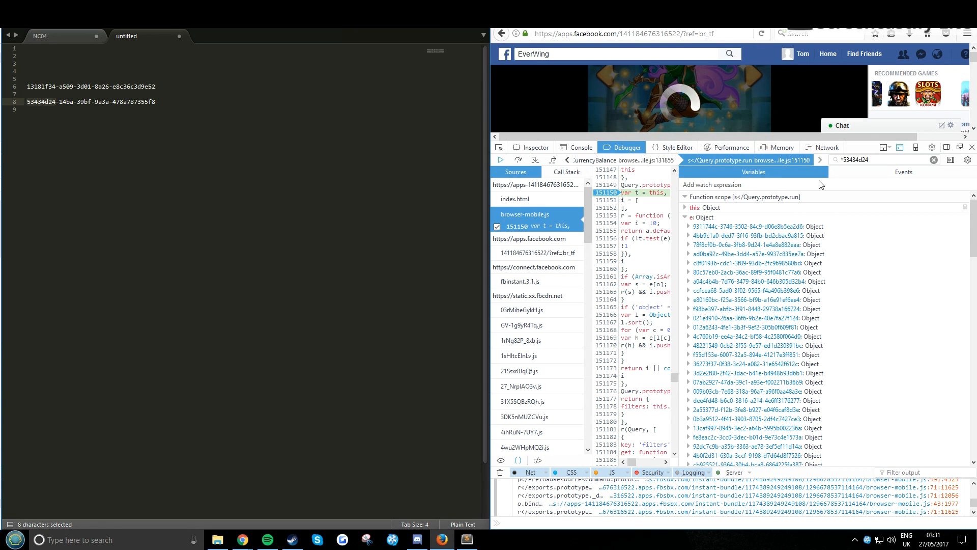
Close DevTools, return to the Dragon Roost and show Landadel's details at level 30
{"action": "left_click", "coordinate": [751, 216]}
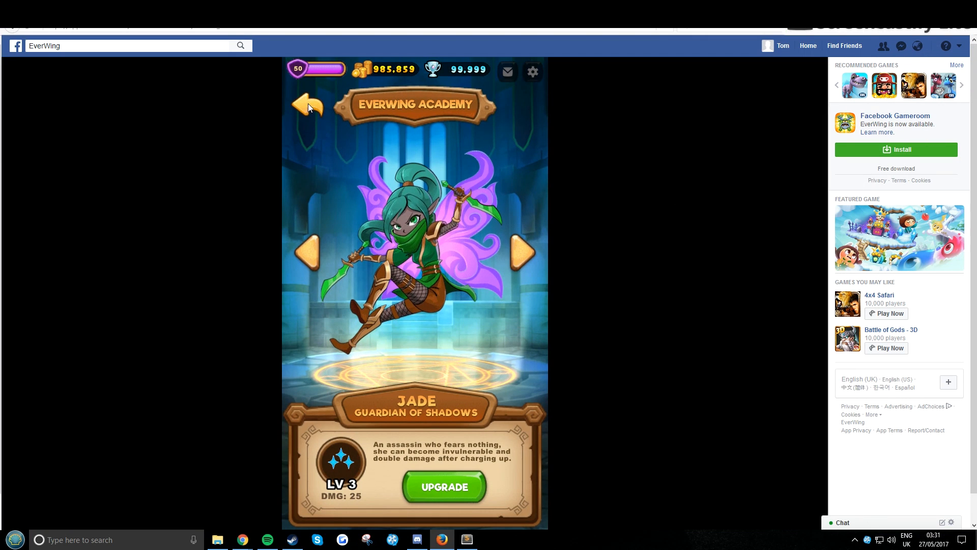
{"action": "left_click", "coordinate": [306, 105]}
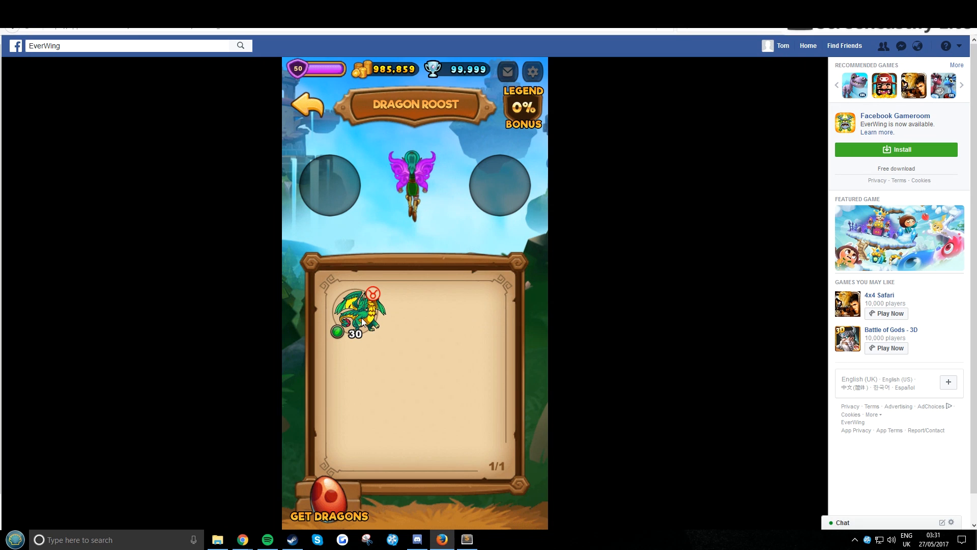
{"action": "left_click", "coordinate": [358, 312]}
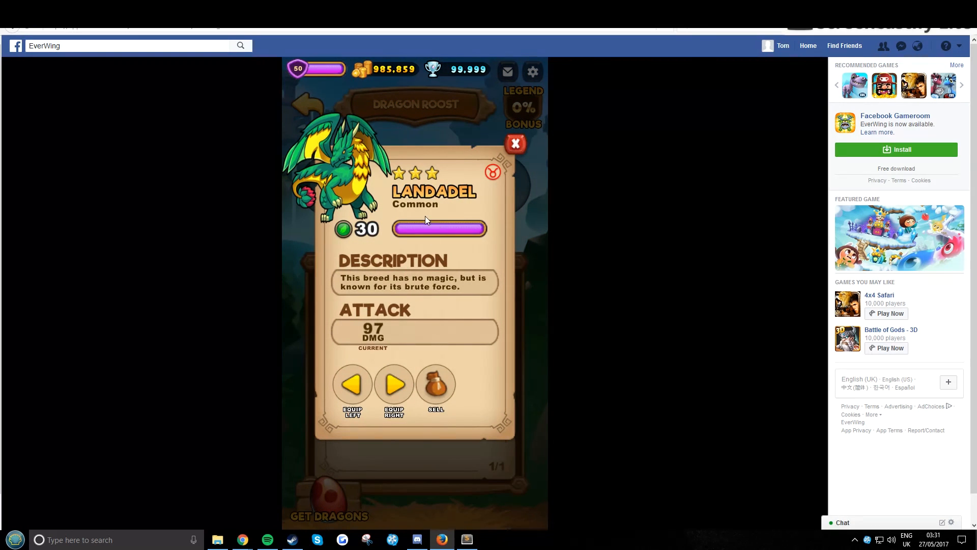
{"action": "mouse_move", "coordinate": [359, 242]}
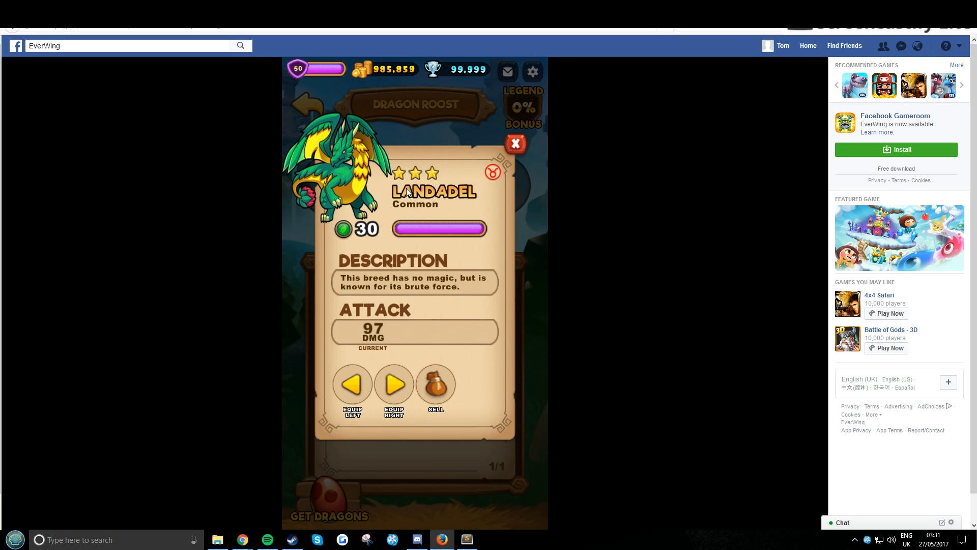
{"action": "mouse_move", "coordinate": [391, 263]}
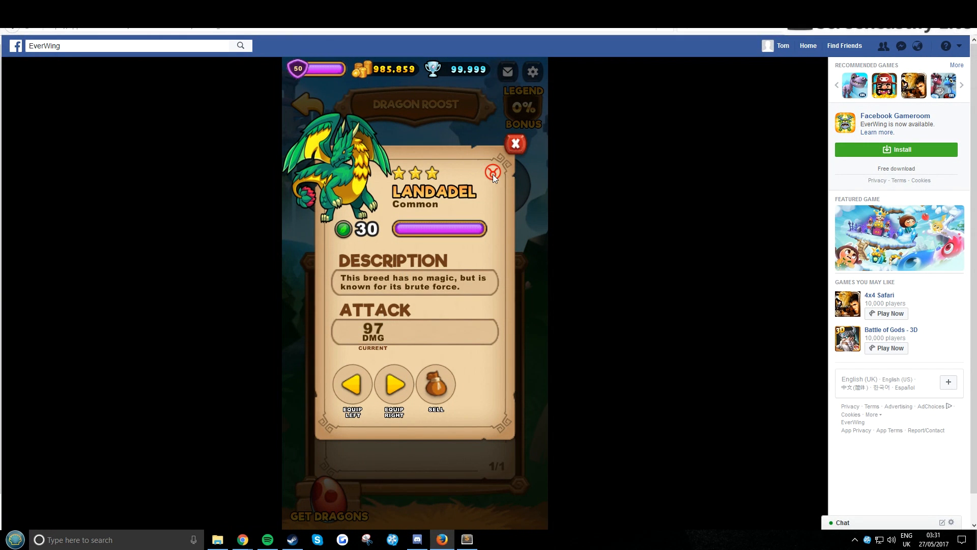
{"action": "mouse_move", "coordinate": [549, 144]}
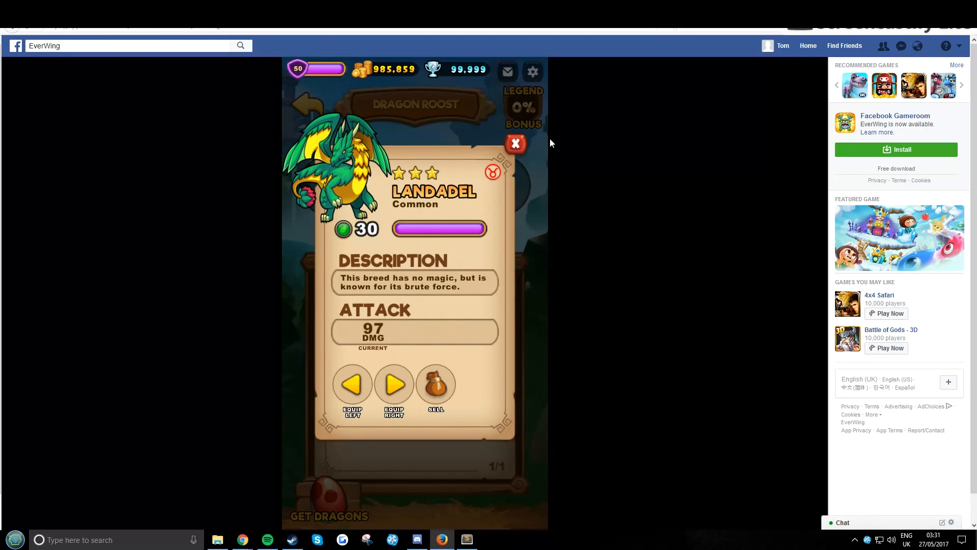